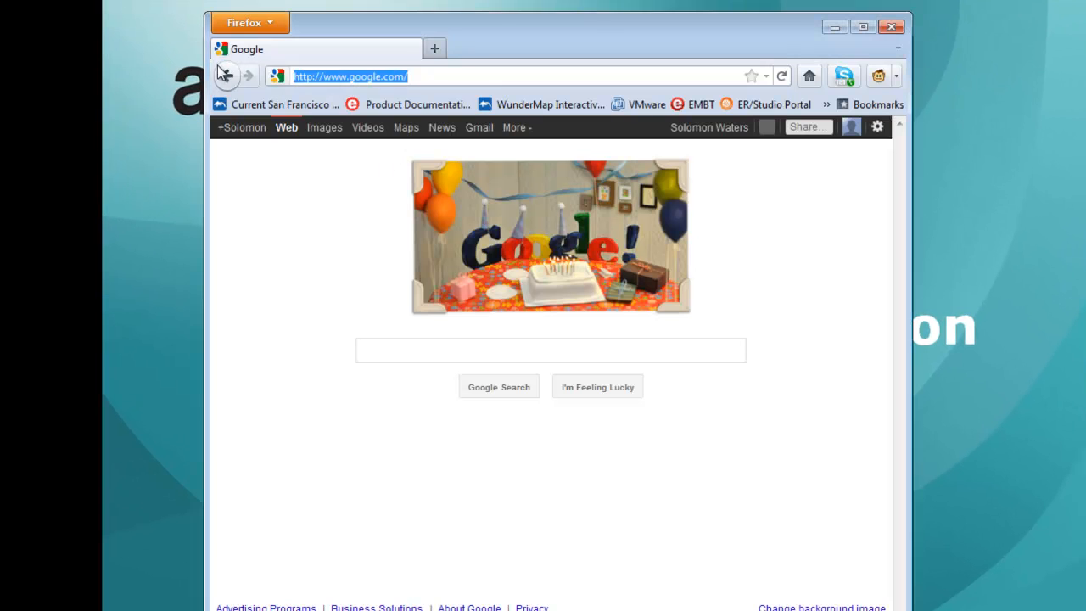
Step: Go to the AppWave page on the Embarcadero product documentation site
{"action": "left_click", "coordinate": [417, 105]}
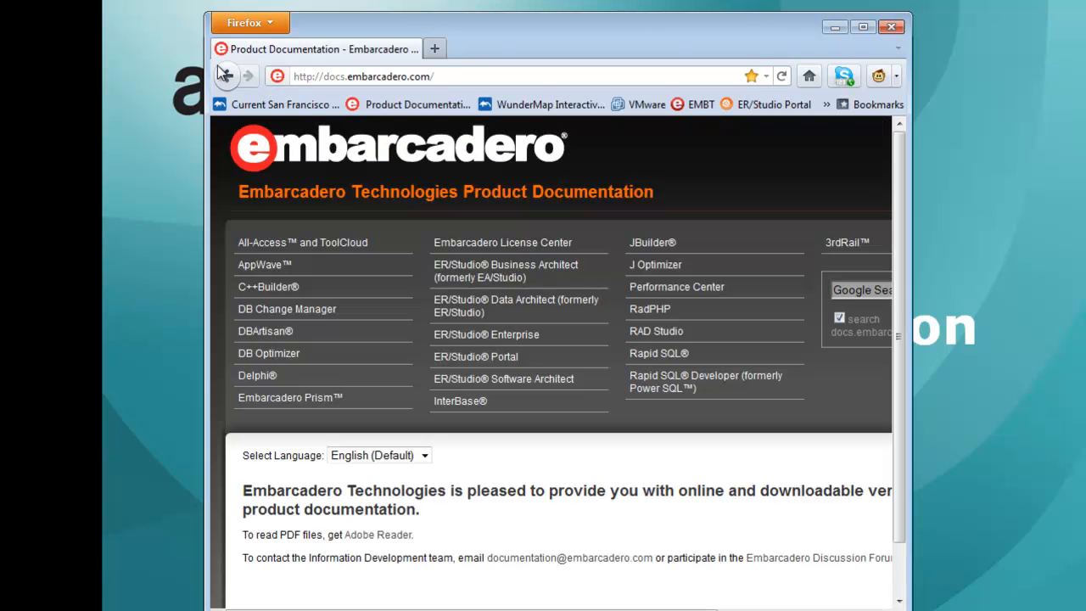
{"action": "mouse_move", "coordinate": [271, 265]}
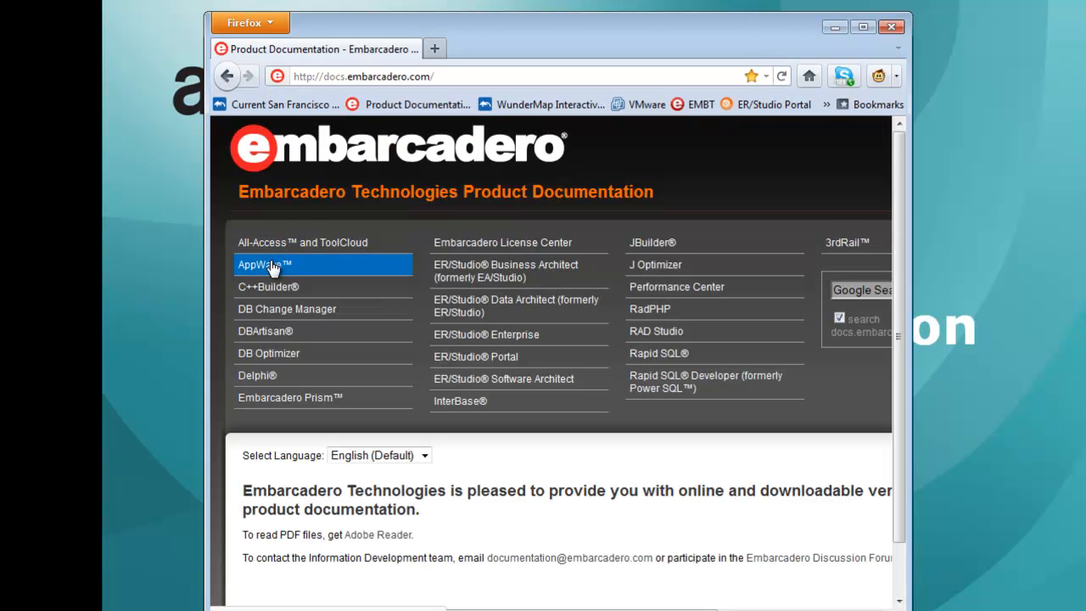
{"action": "left_click", "coordinate": [265, 265]}
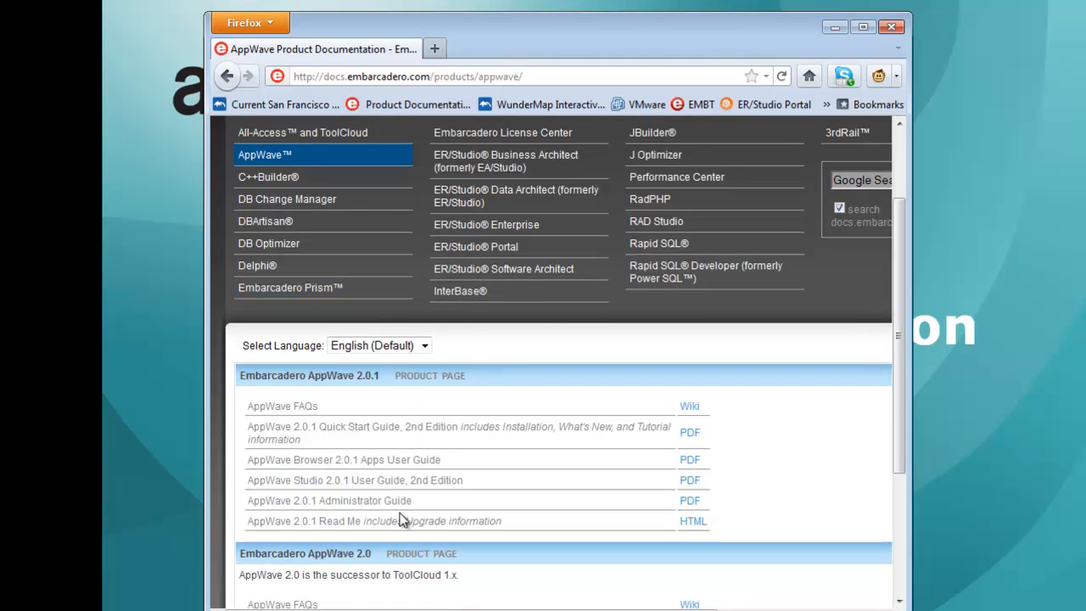
Step: View the License AppWave Apps section of the AppWave 2.0.1 Quick Start Guide PDF
{"action": "left_click", "coordinate": [689, 433]}
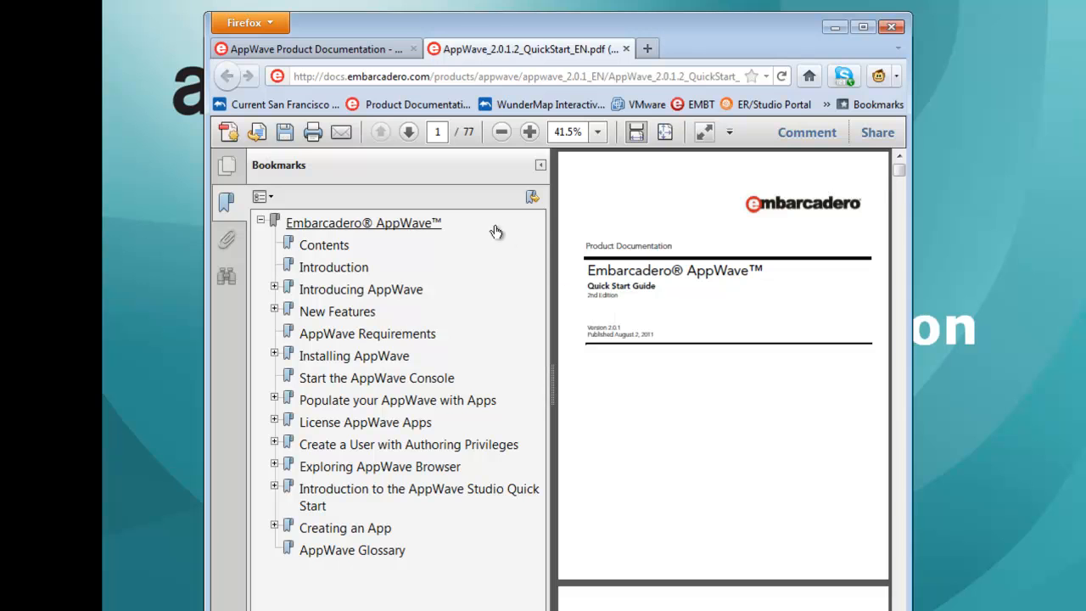
{"action": "mouse_move", "coordinate": [477, 239]}
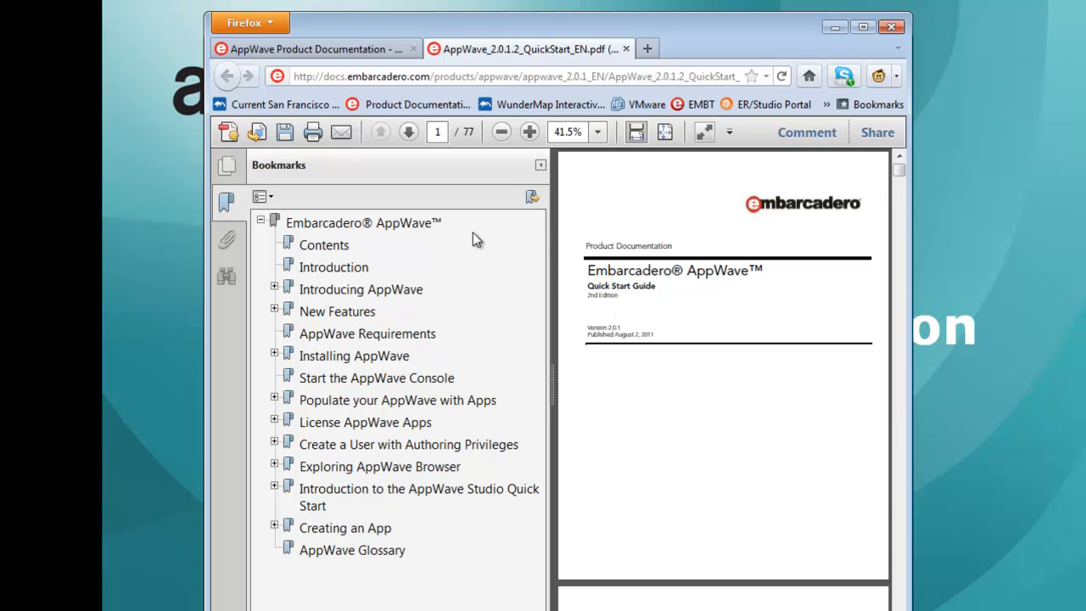
{"action": "mouse_move", "coordinate": [388, 421]}
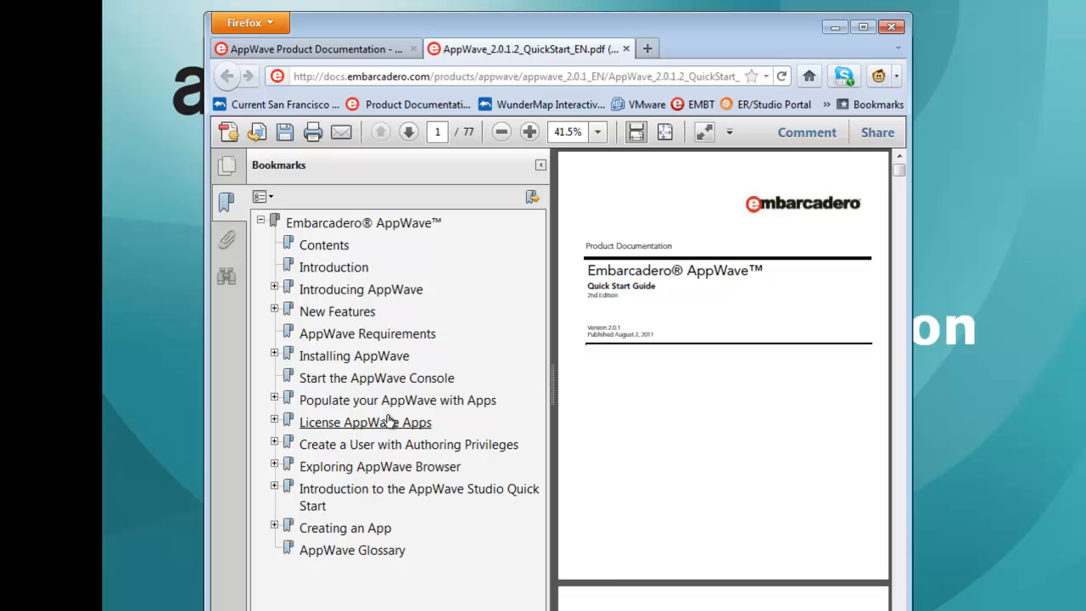
{"action": "left_click", "coordinate": [364, 421]}
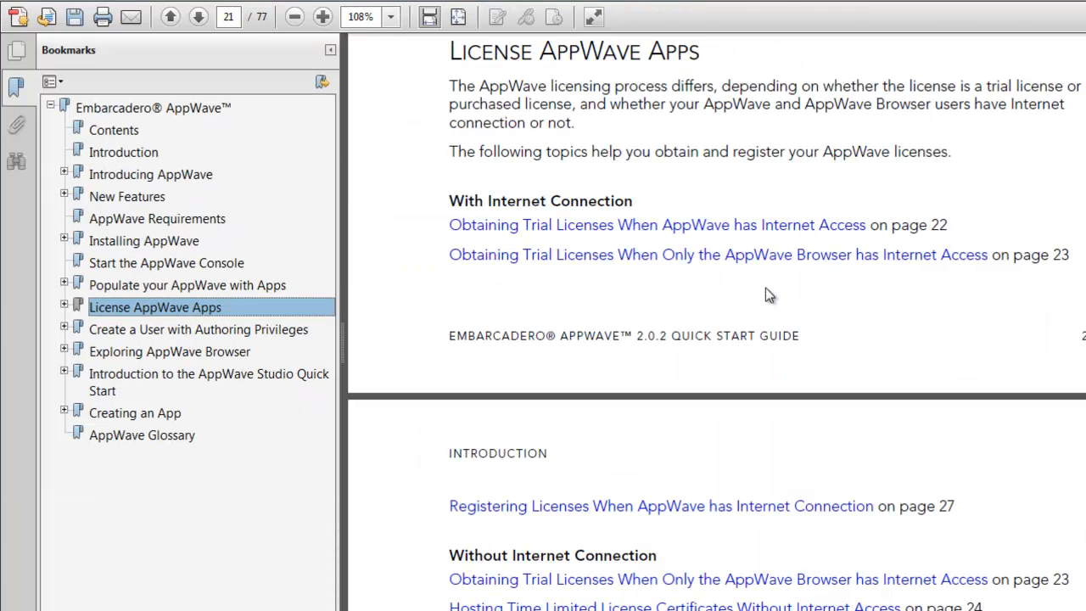
{"action": "mouse_move", "coordinate": [737, 224]}
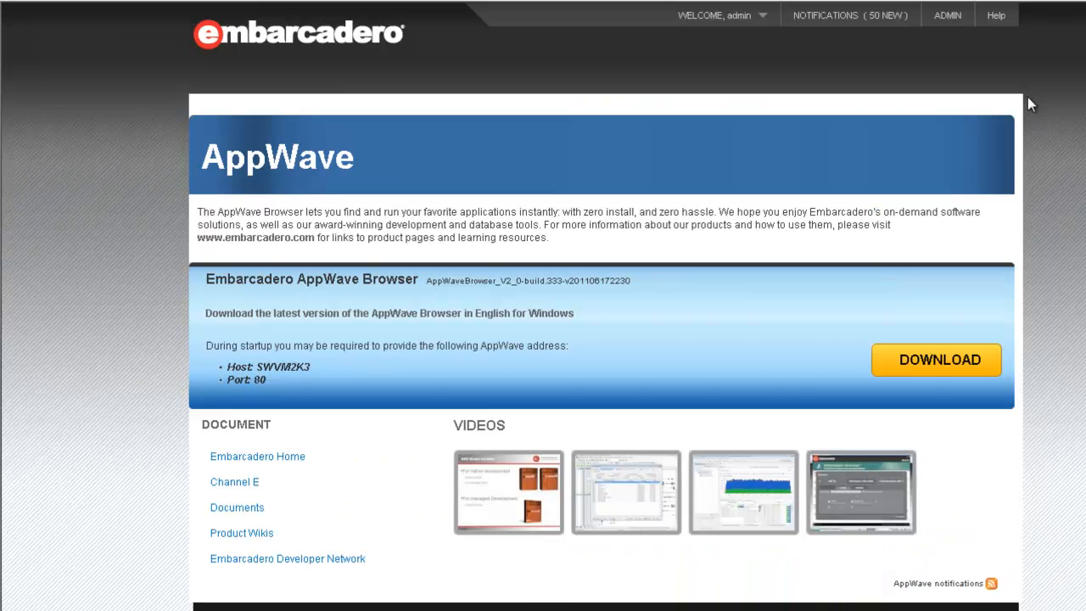
{"action": "mouse_move", "coordinate": [1021, 98]}
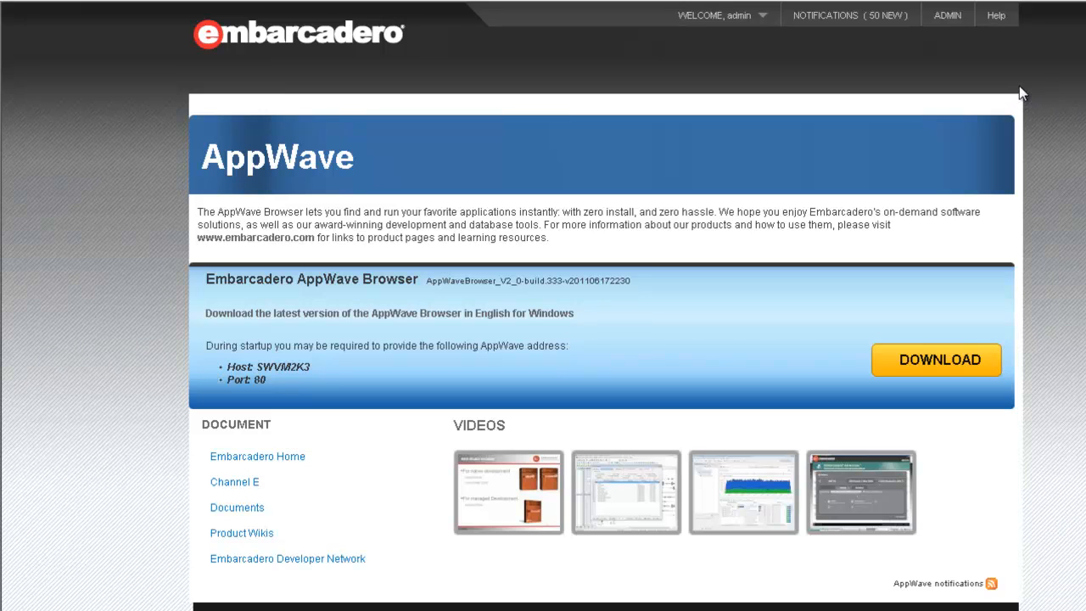
{"action": "mouse_move", "coordinate": [948, 24]}
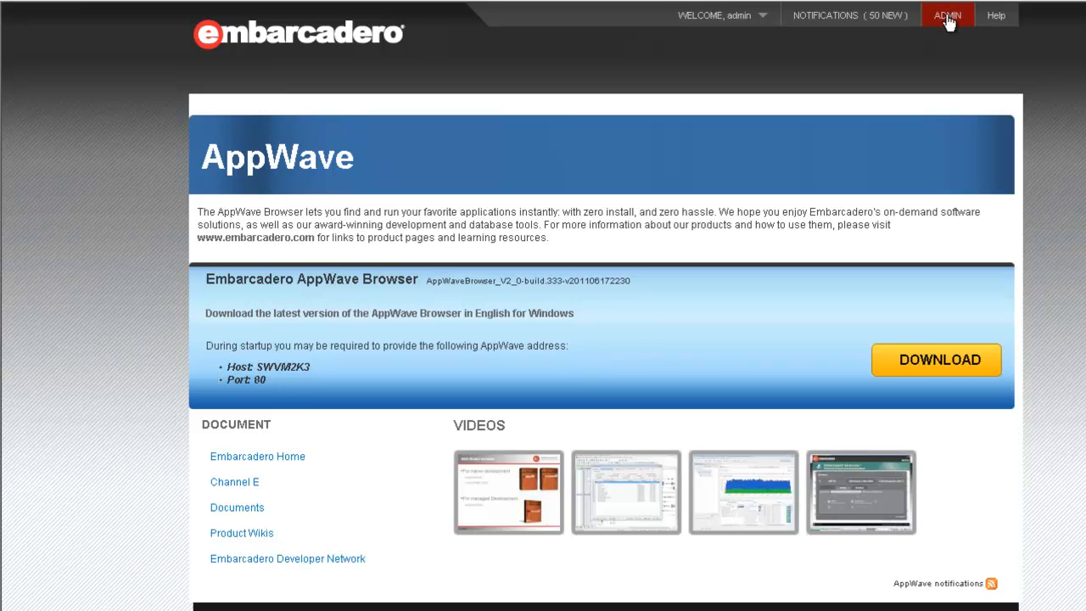
{"action": "mouse_move", "coordinate": [947, 25]}
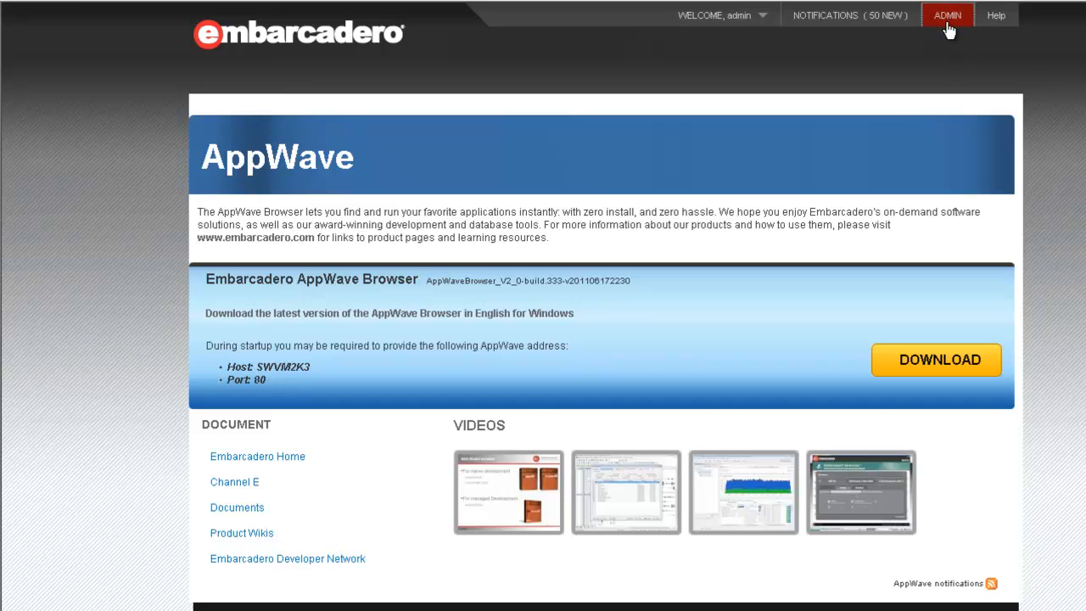
Step: Go to the AppWave administration dashboard via ADMIN in the top navigation
{"action": "left_click", "coordinate": [946, 13]}
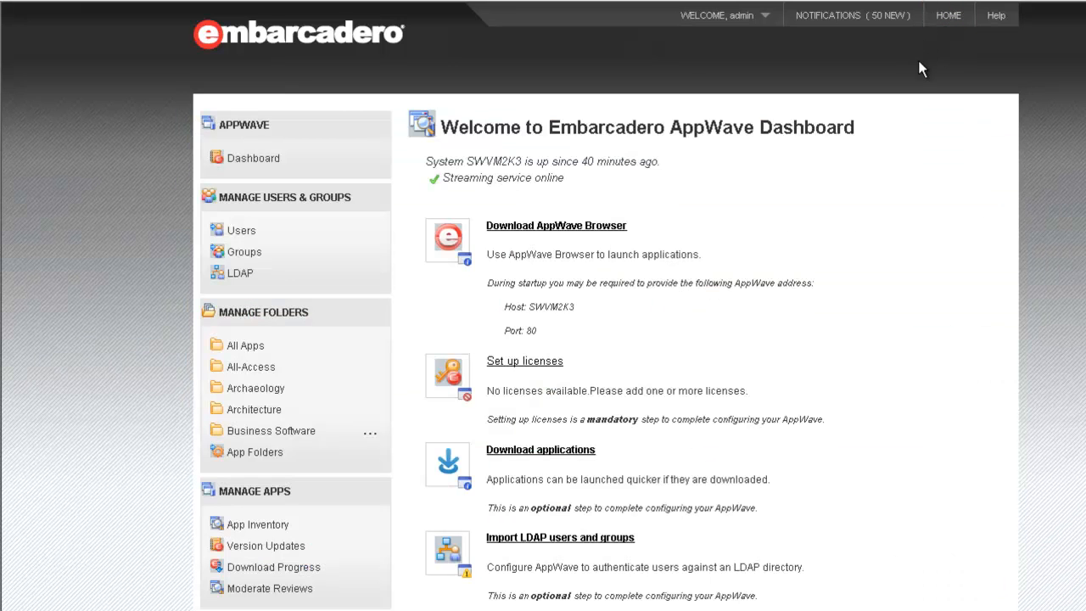
{"action": "mouse_move", "coordinate": [760, 133]}
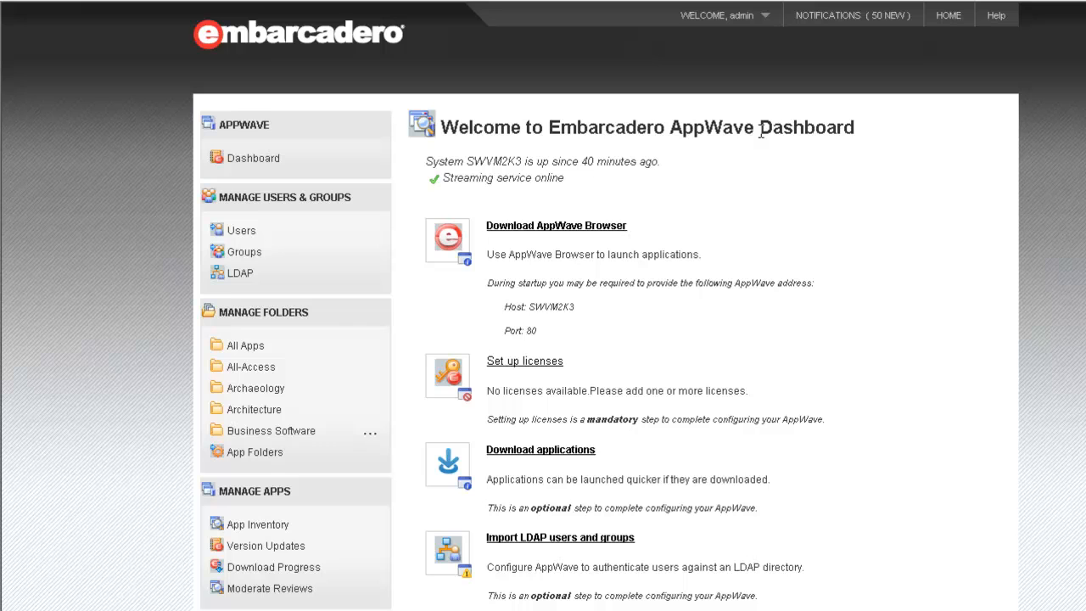
{"action": "mouse_move", "coordinate": [524, 360]}
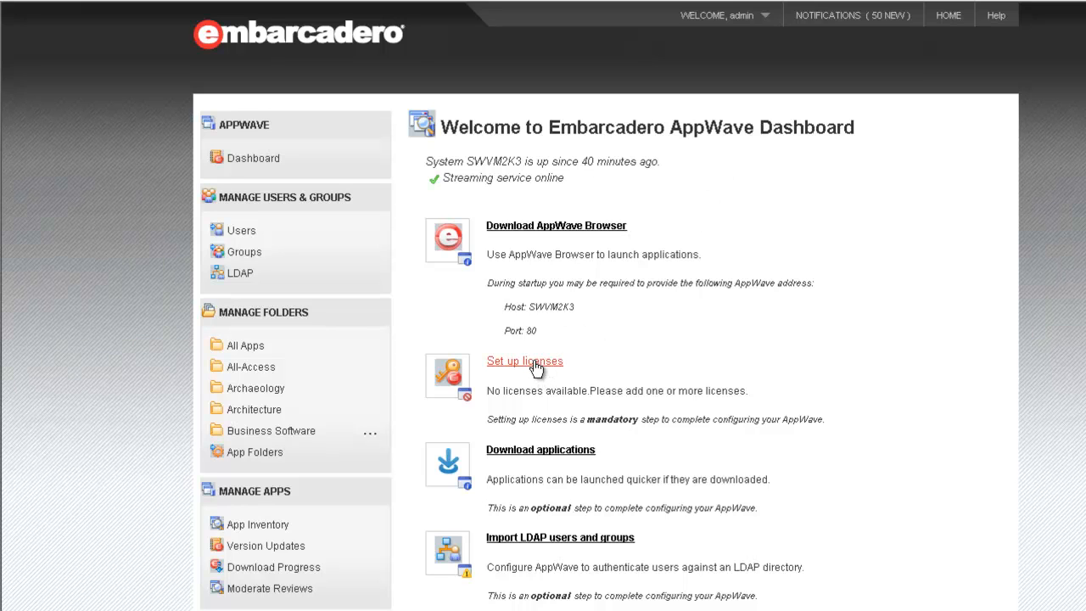
Step: Start license setup from the dashboard's Set up licenses link
{"action": "left_click", "coordinate": [524, 360]}
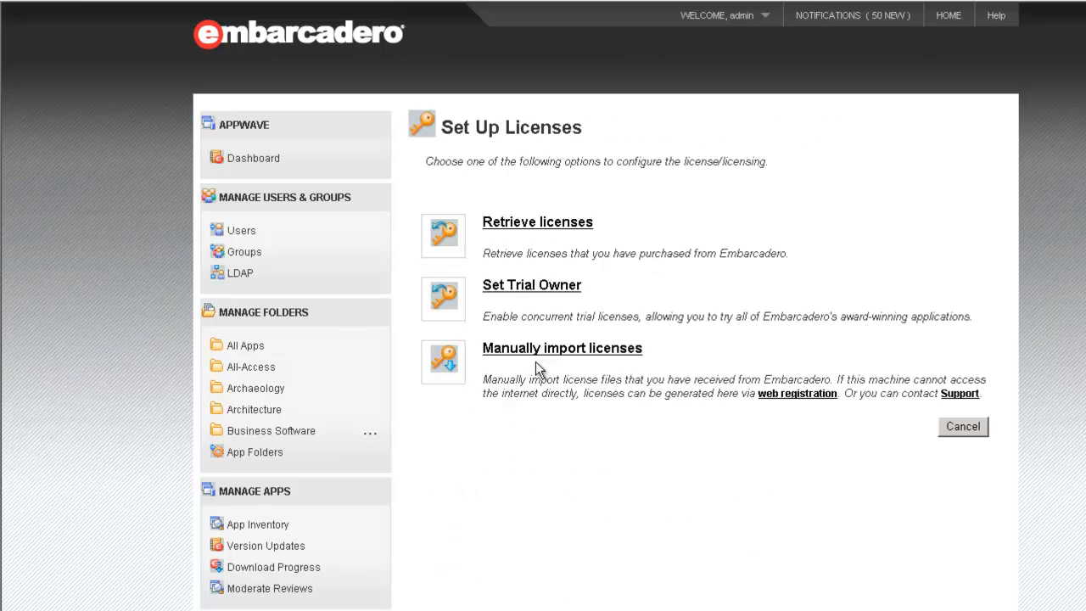
{"action": "mouse_move", "coordinate": [821, 309]}
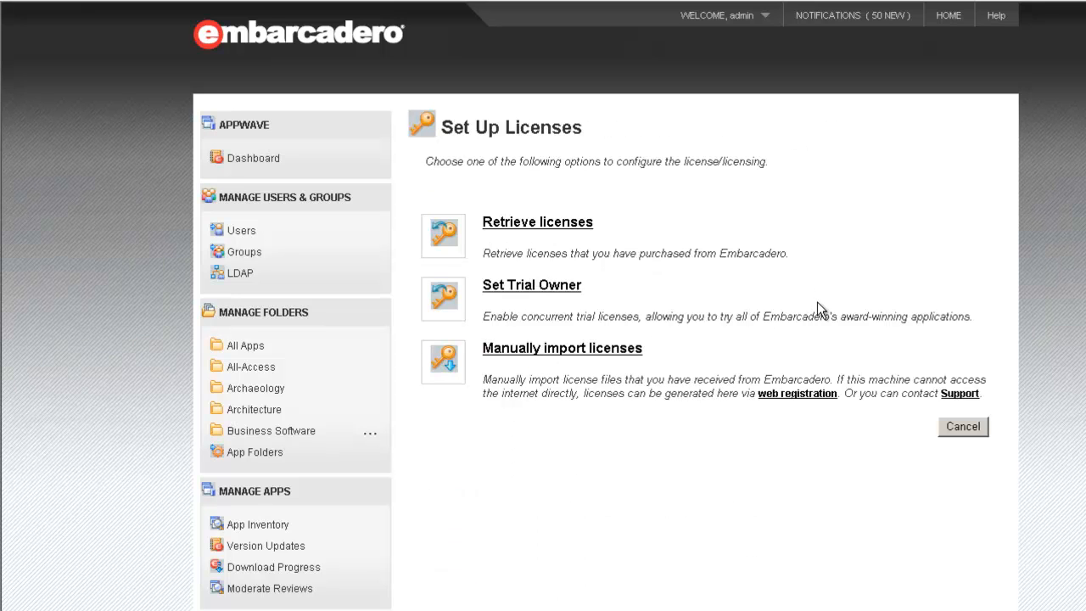
{"action": "mouse_move", "coordinate": [821, 306]}
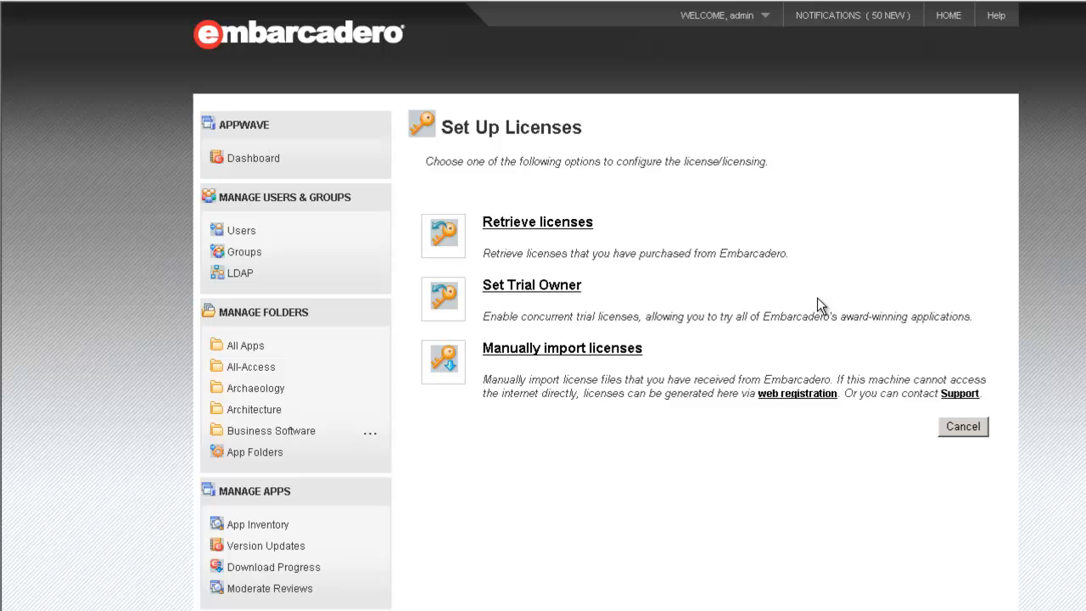
{"action": "mouse_move", "coordinate": [614, 251]}
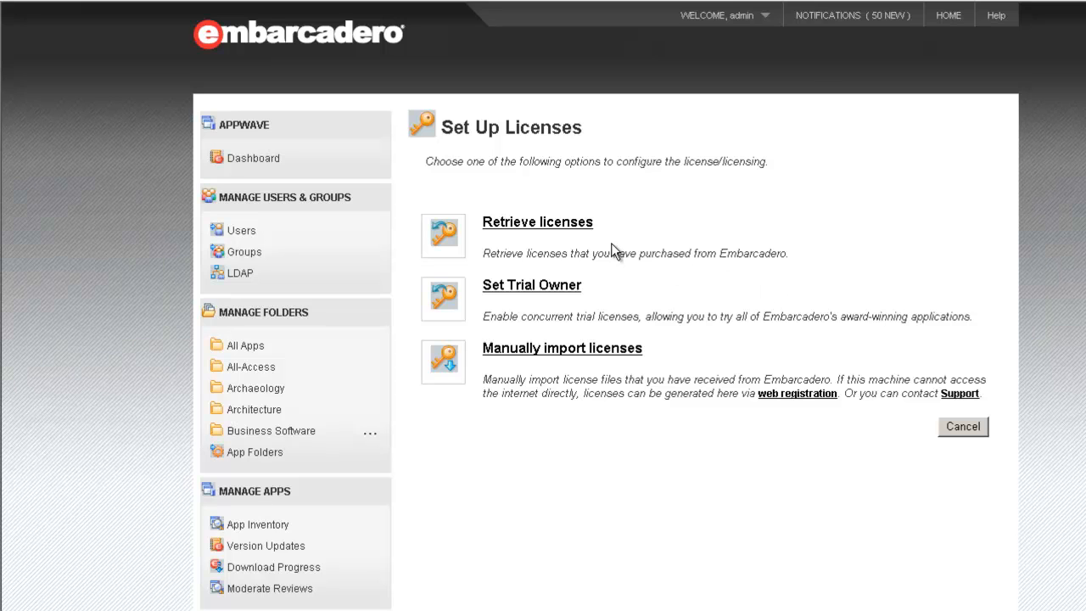
{"action": "mouse_move", "coordinate": [638, 231]}
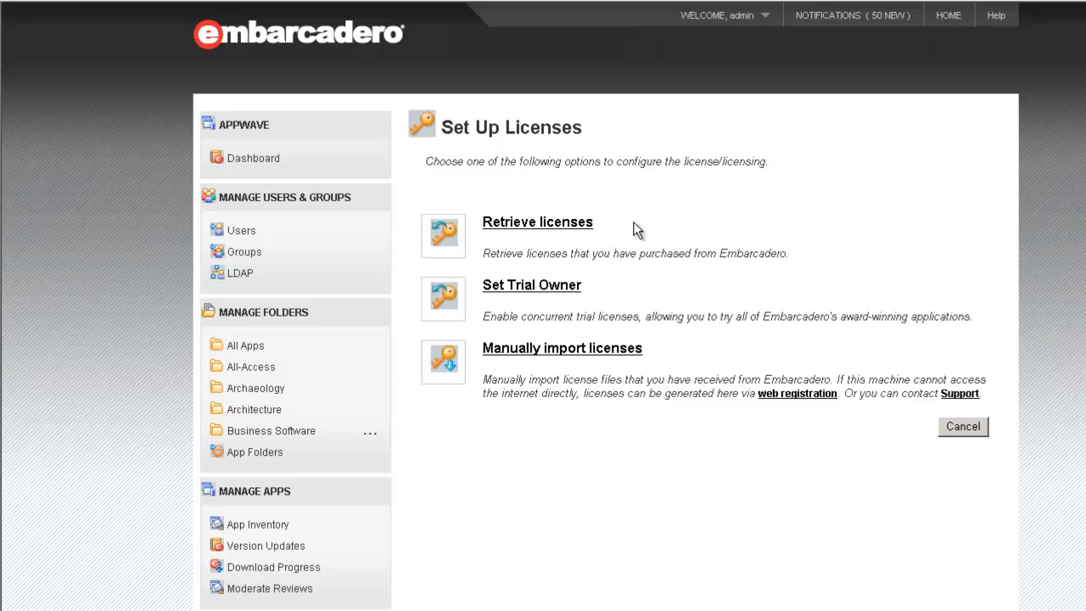
{"action": "mouse_move", "coordinate": [641, 224]}
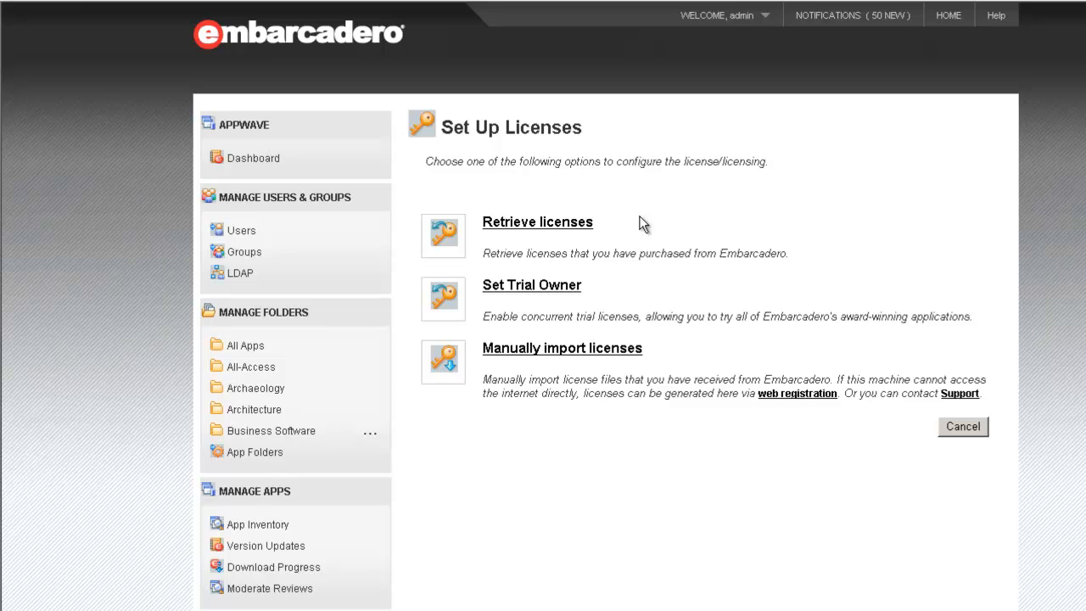
{"action": "mouse_move", "coordinate": [622, 302]}
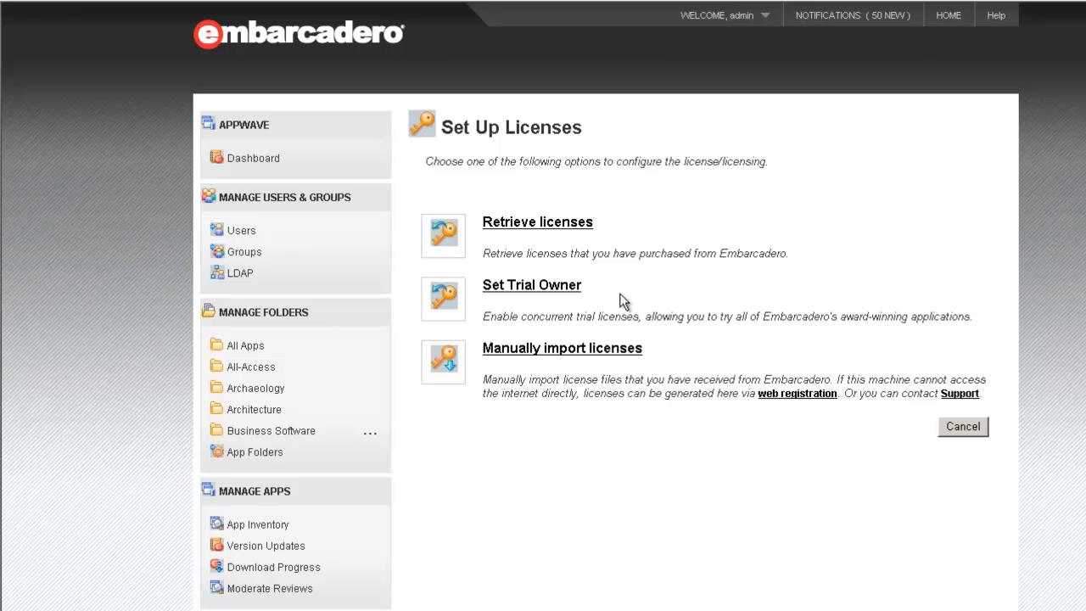
{"action": "mouse_move", "coordinate": [619, 292]}
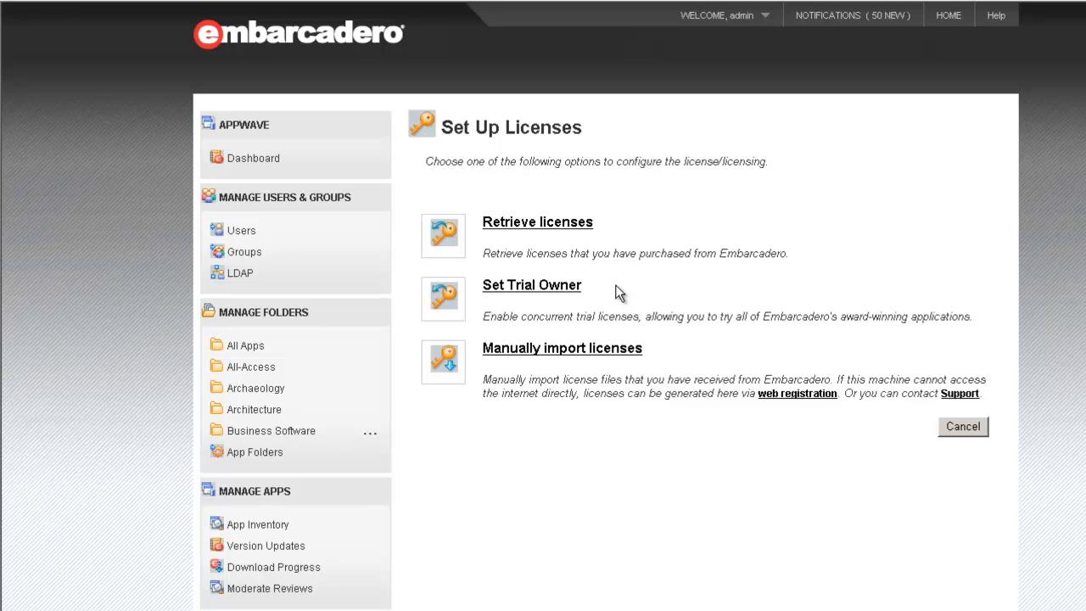
{"action": "mouse_move", "coordinate": [670, 364]}
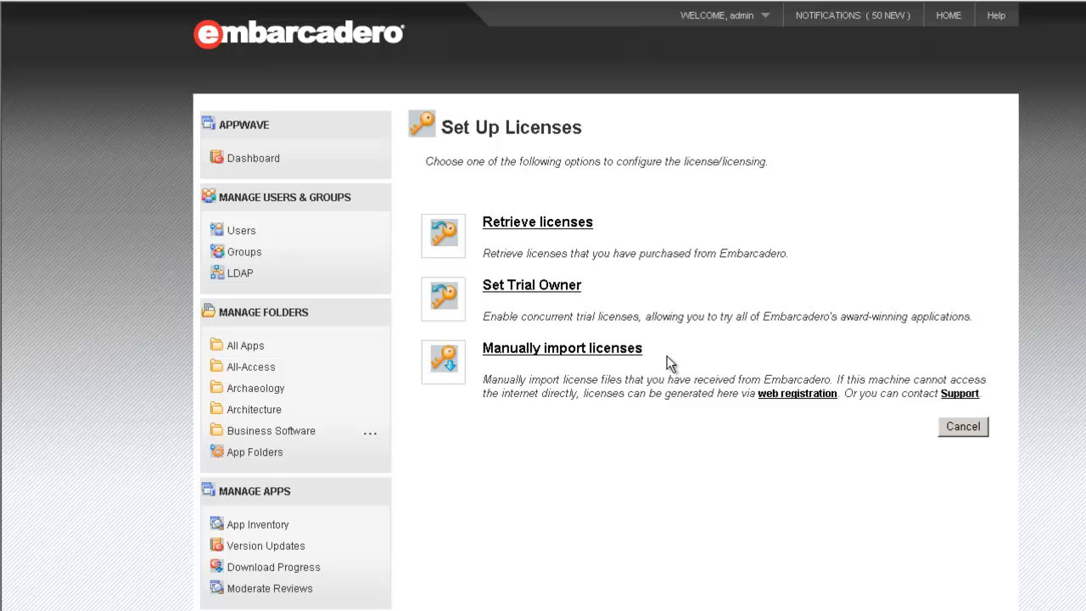
{"action": "mouse_move", "coordinate": [662, 363]}
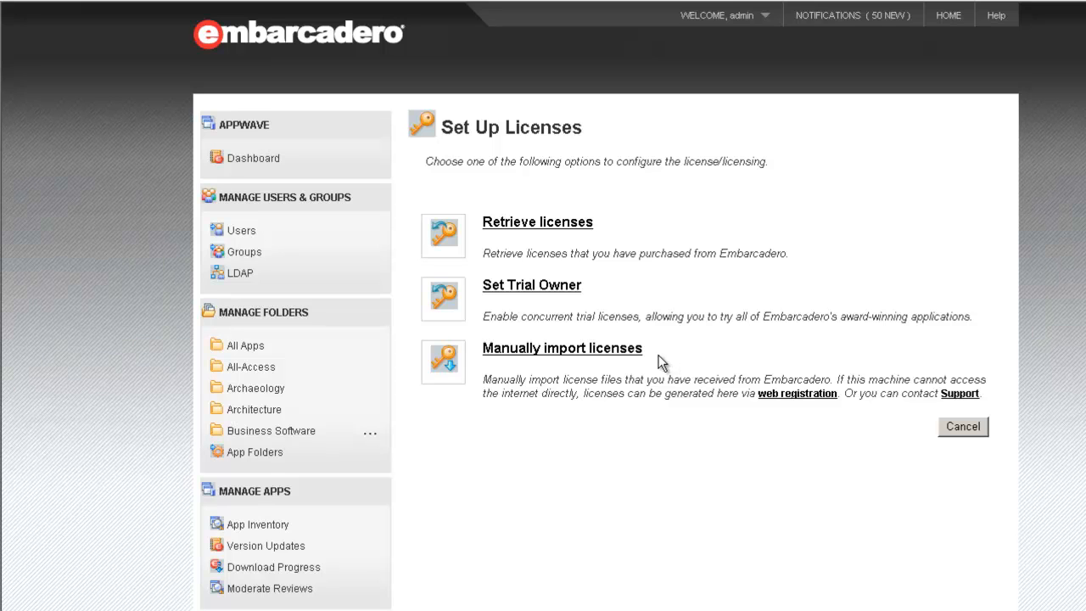
{"action": "mouse_move", "coordinate": [608, 421]}
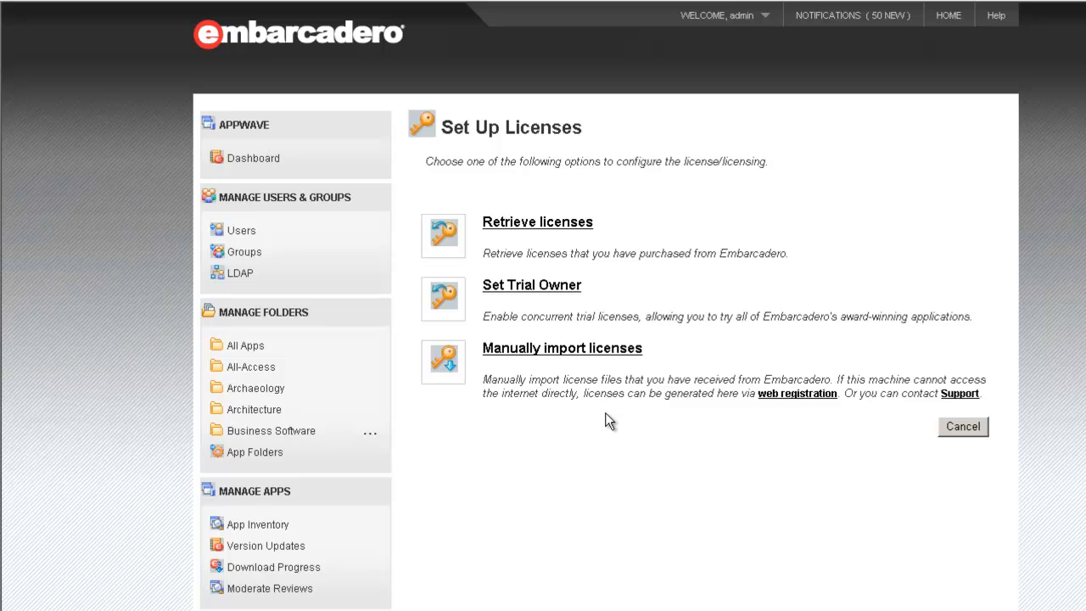
{"action": "mouse_move", "coordinate": [583, 409]}
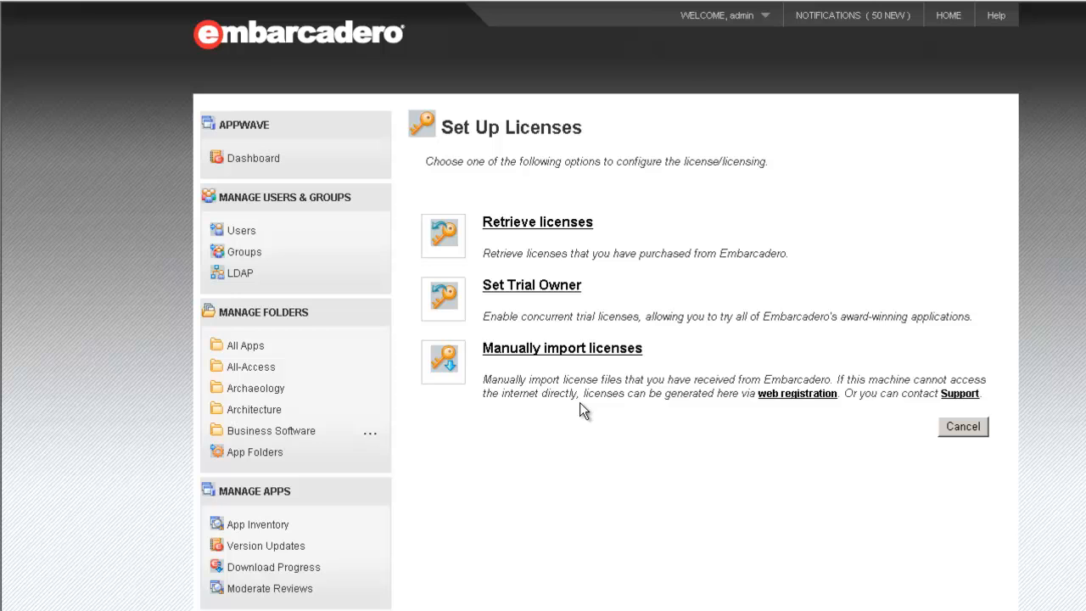
Step: Reach License Inventory under Manage Licenses in the left sidebar
{"action": "scroll", "scroll_direction": "down", "scroll_amount": 3}
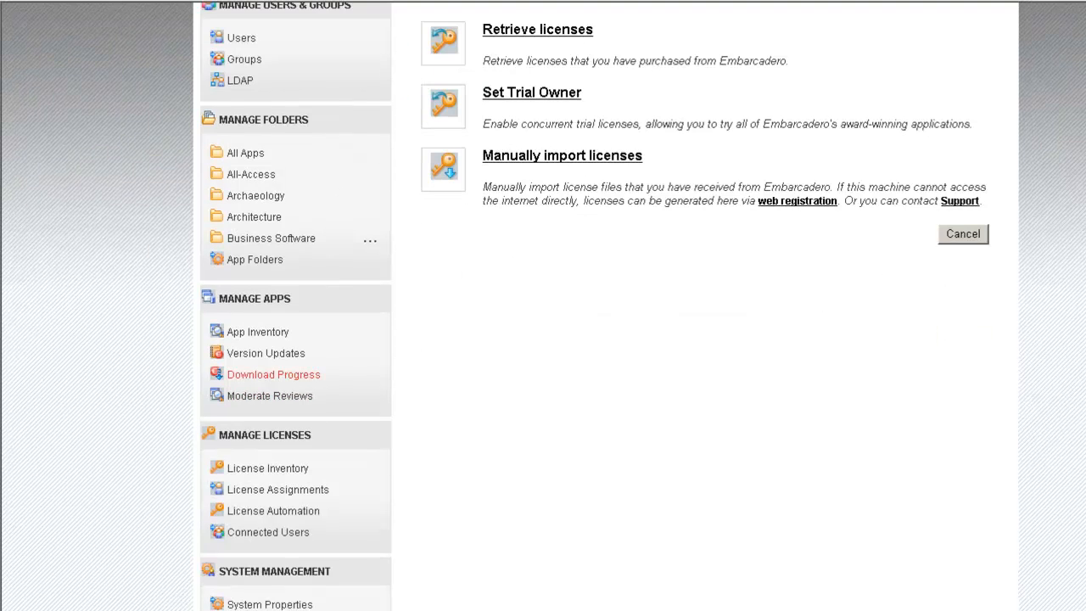
{"action": "scroll", "scroll_direction": "down", "scroll_amount": 3}
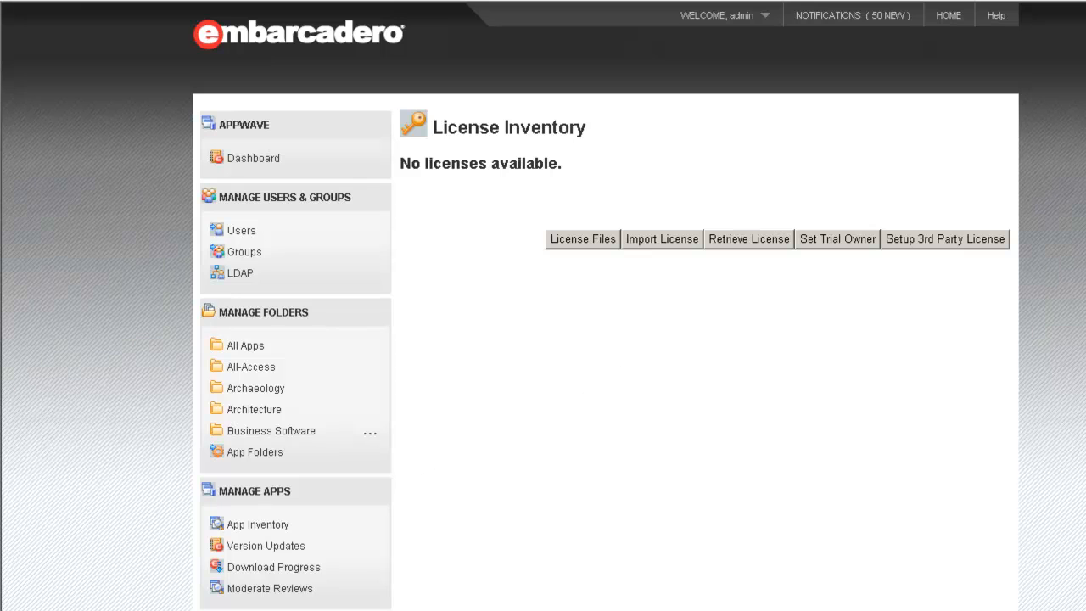
{"action": "mouse_move", "coordinate": [441, 207]}
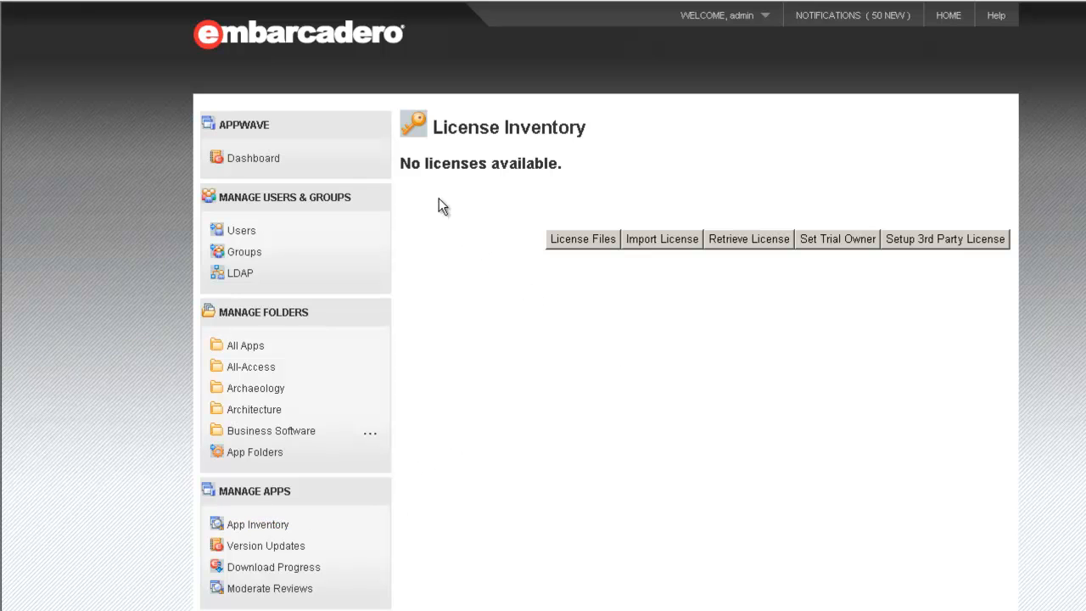
{"action": "mouse_move", "coordinate": [515, 186]}
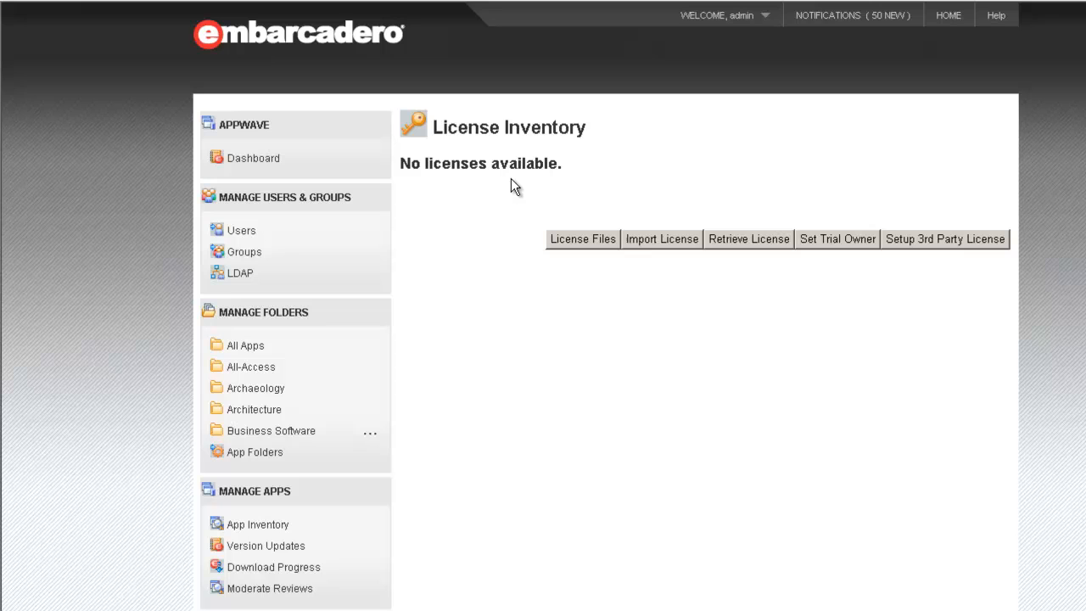
{"action": "mouse_move", "coordinate": [504, 173]}
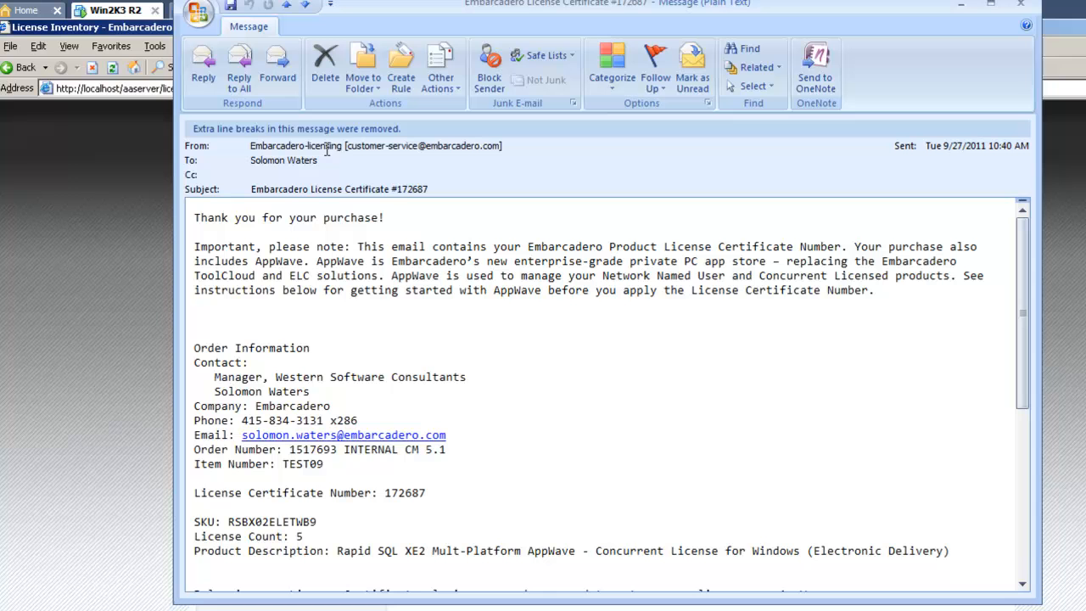
{"action": "mouse_move", "coordinate": [516, 299]}
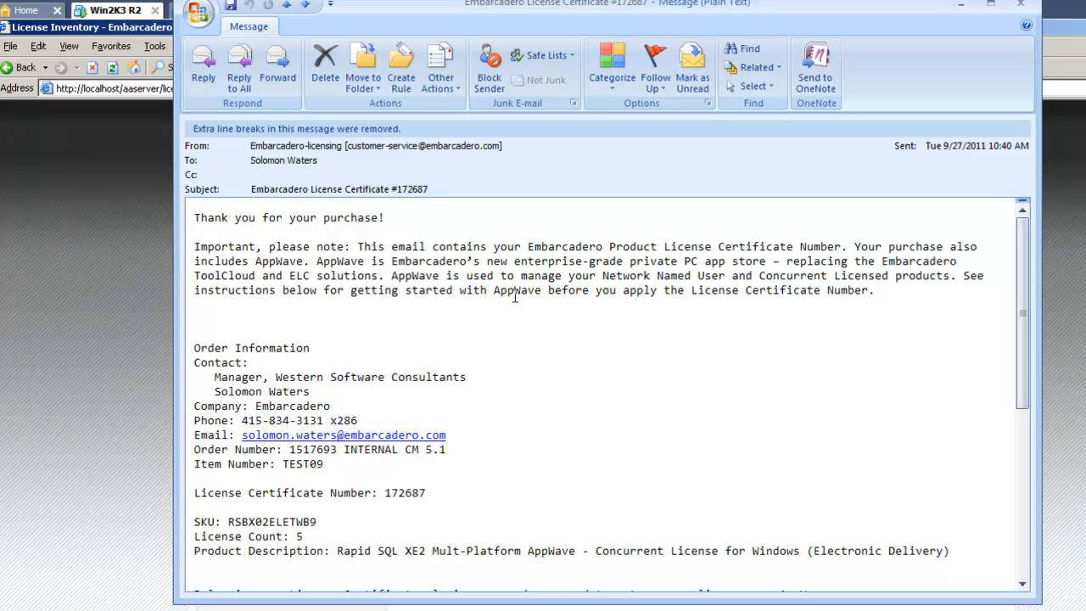
Step: Copy the certificate number, login name and password lines from the Embarcadero e-mail
{"action": "scroll", "scroll_direction": "down", "scroll_amount": 3}
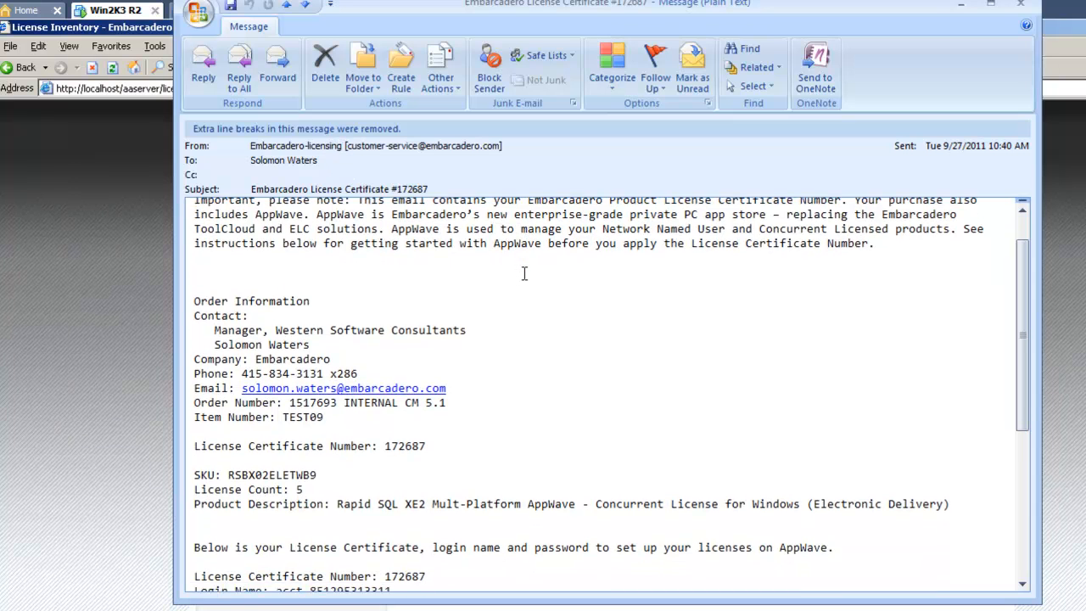
{"action": "scroll", "scroll_direction": "down", "scroll_amount": 3}
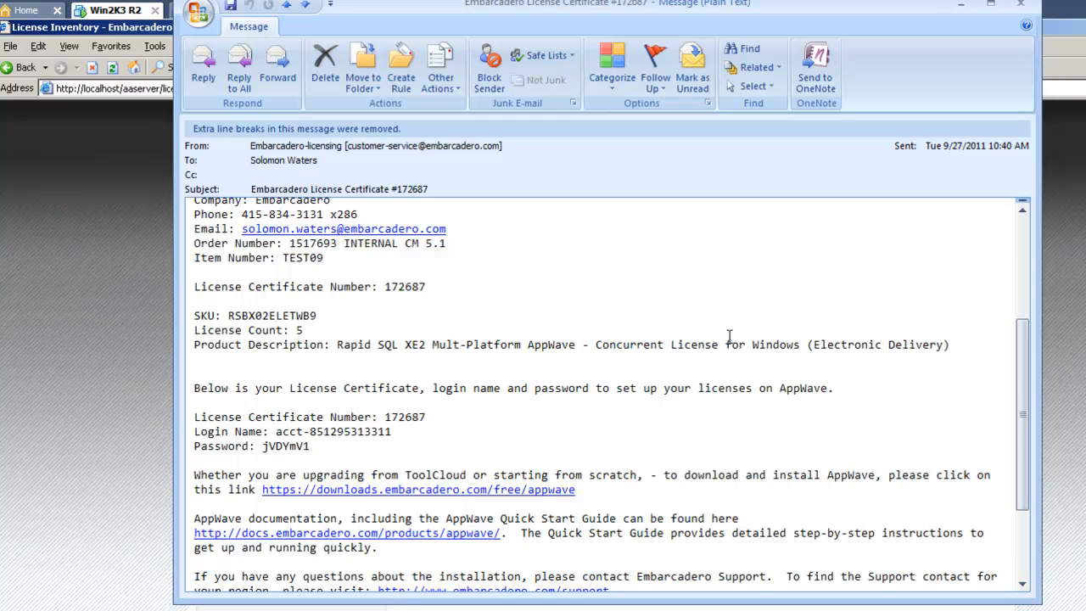
{"action": "scroll", "scroll_direction": "down", "scroll_amount": 3}
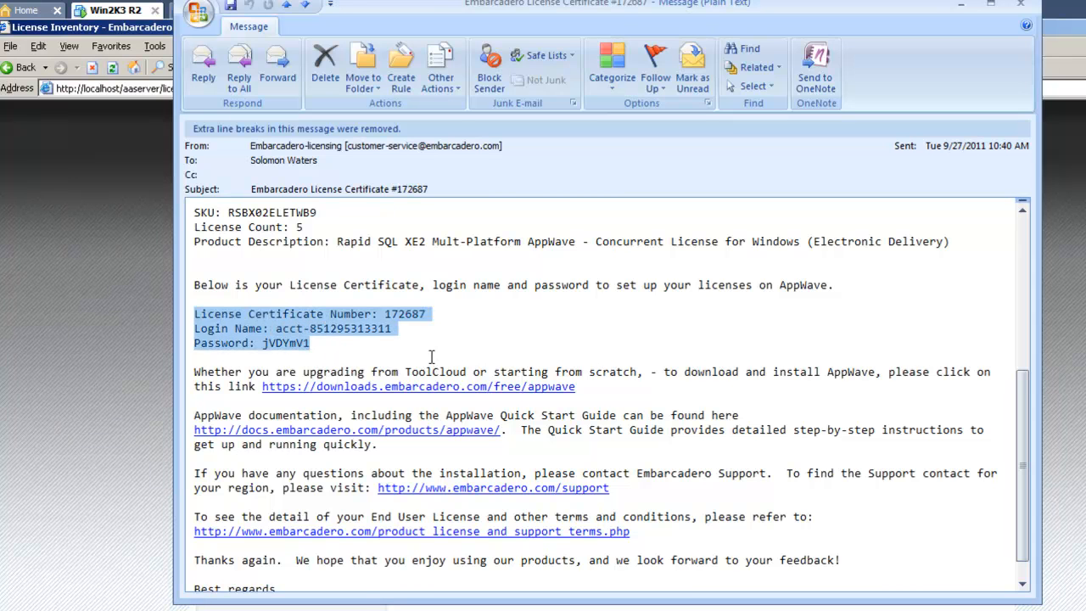
{"action": "mouse_move", "coordinate": [333, 399]}
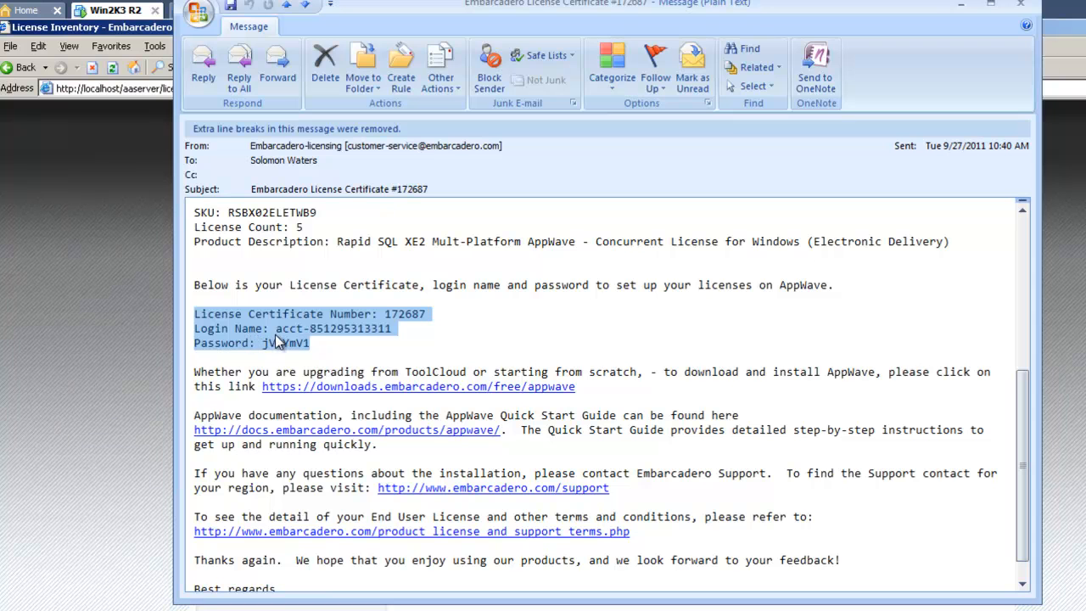
{"action": "mouse_move", "coordinate": [337, 348]}
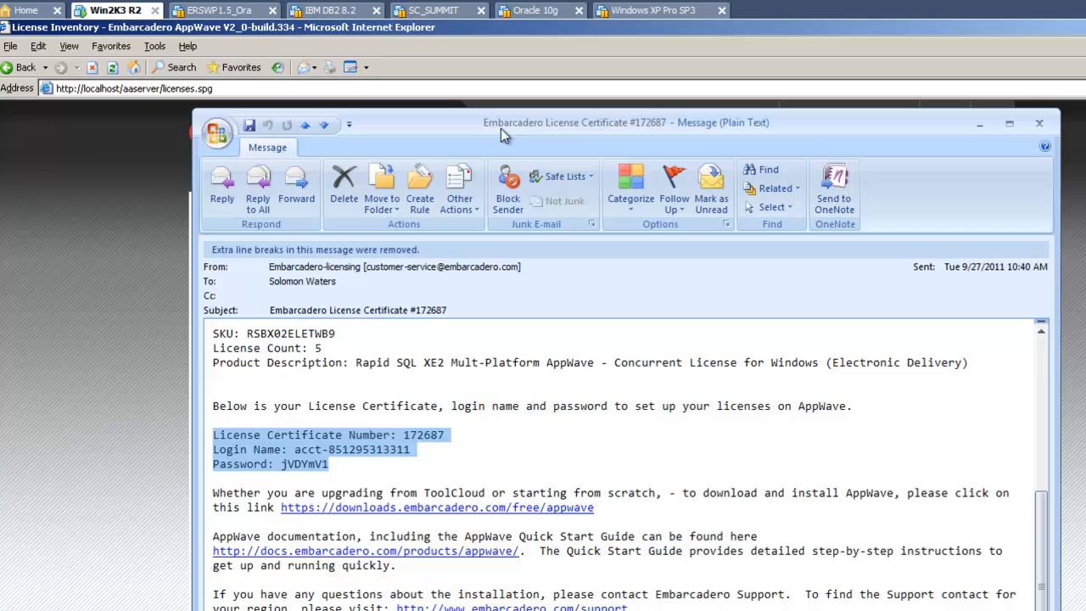
{"action": "mouse_move", "coordinate": [355, 417]}
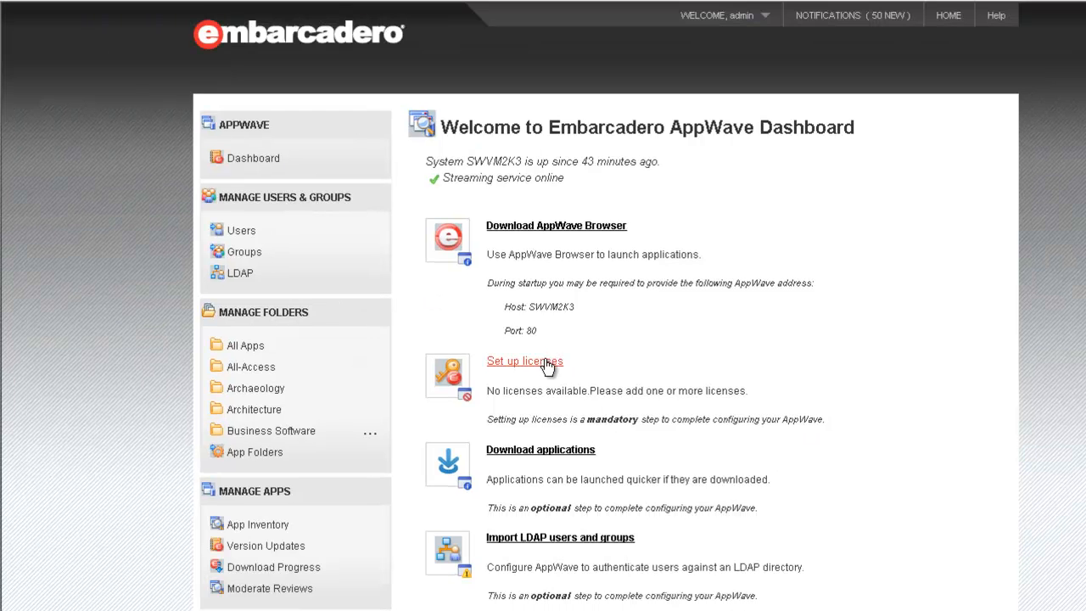
{"action": "left_click", "coordinate": [525, 360]}
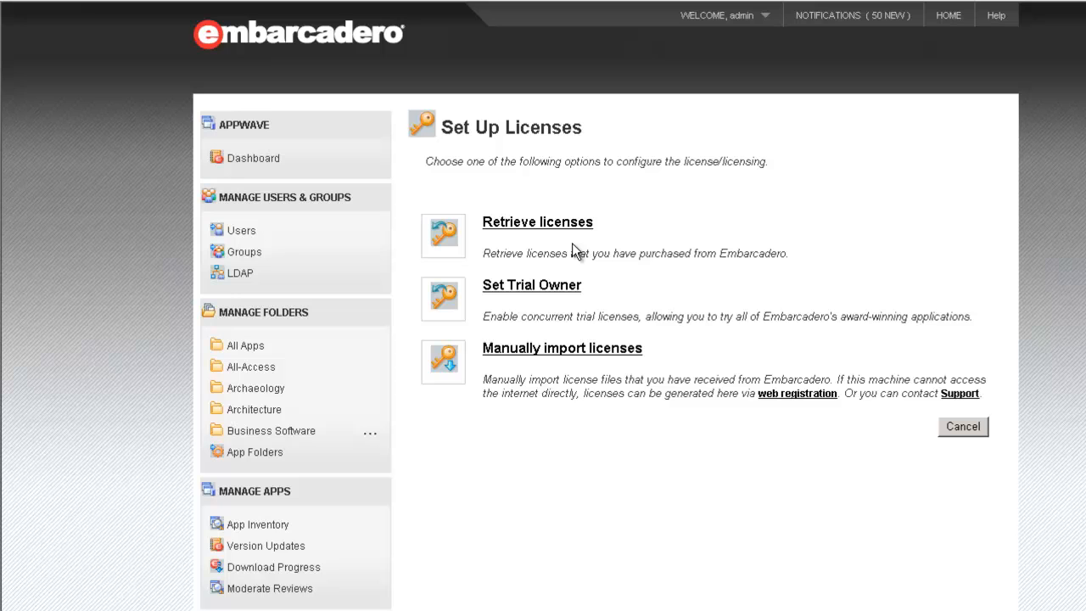
{"action": "left_click", "coordinate": [536, 220]}
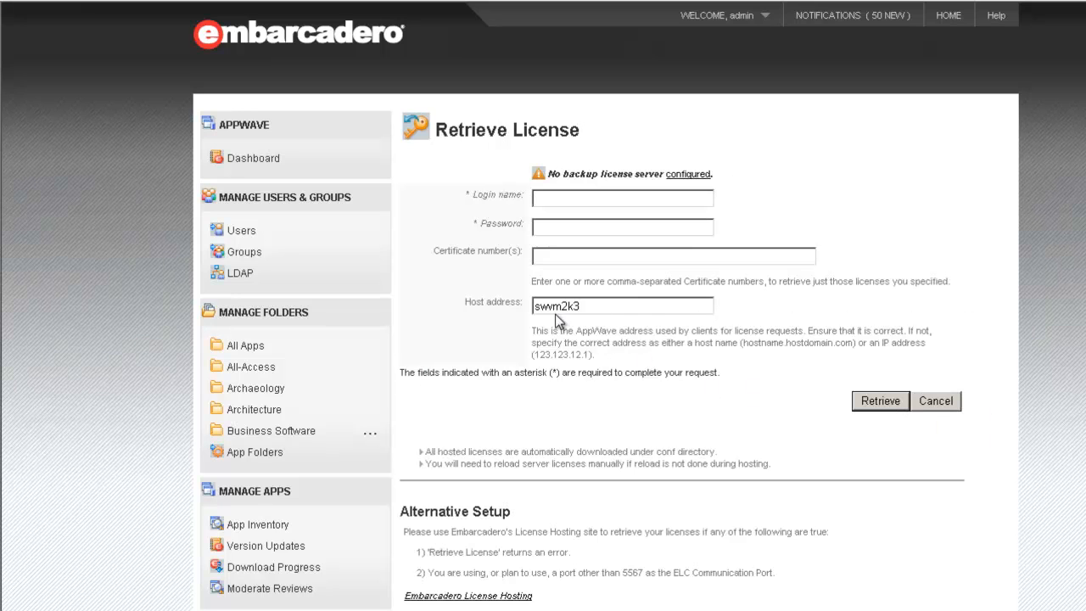
{"action": "mouse_move", "coordinate": [558, 320]}
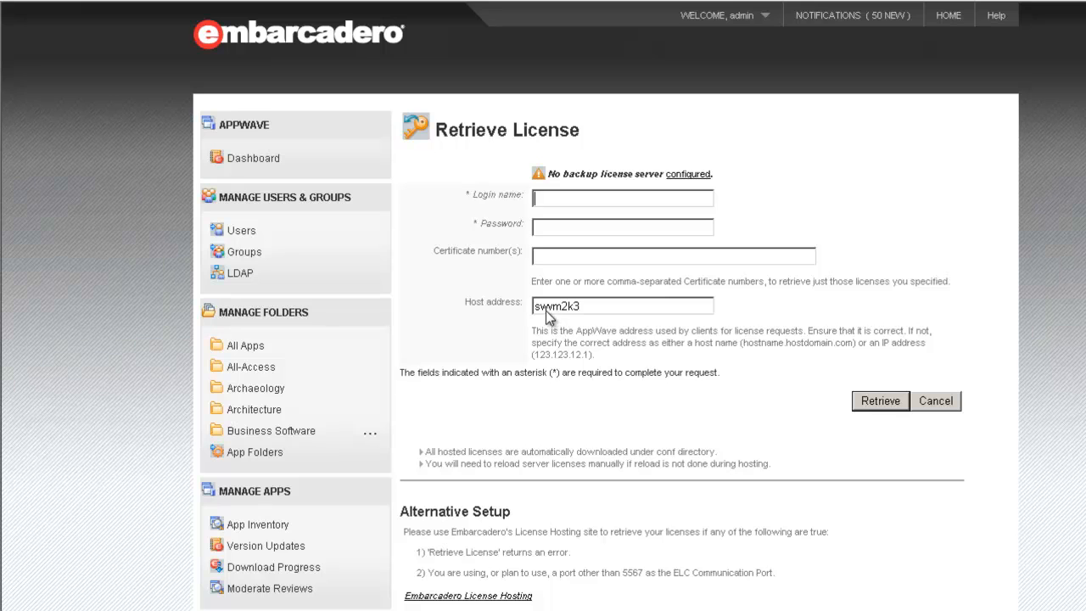
{"action": "mouse_move", "coordinate": [597, 207]}
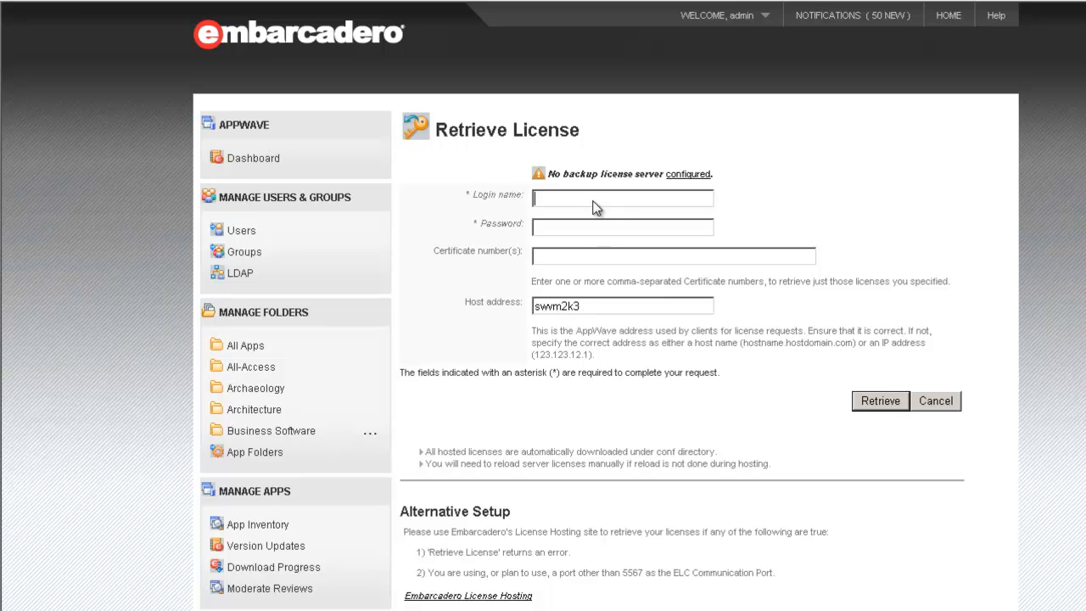
{"action": "mouse_move", "coordinate": [584, 234]}
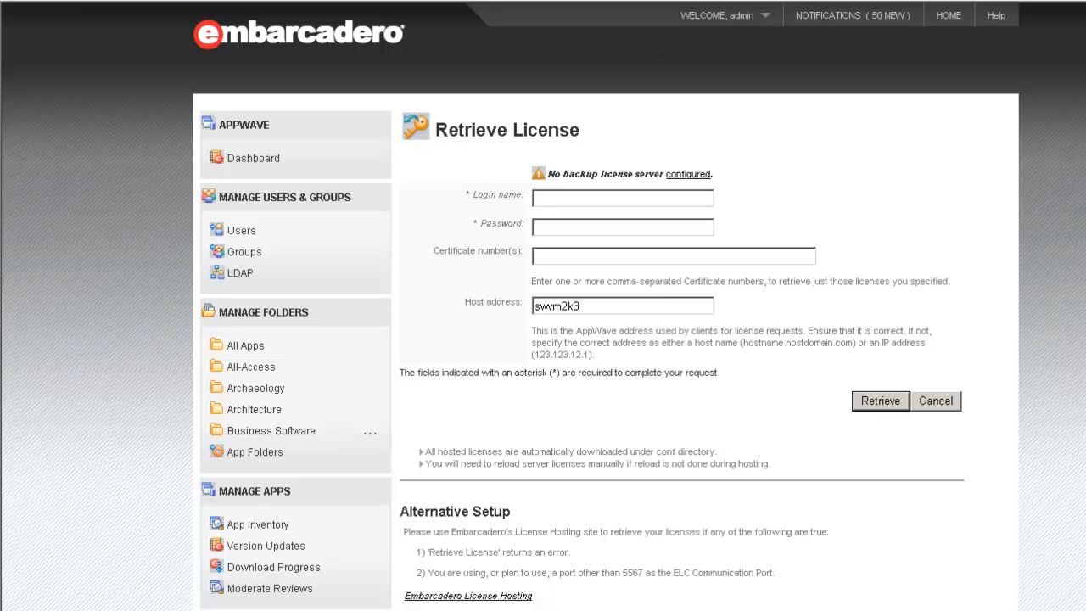
{"action": "mouse_move", "coordinate": [568, 201]}
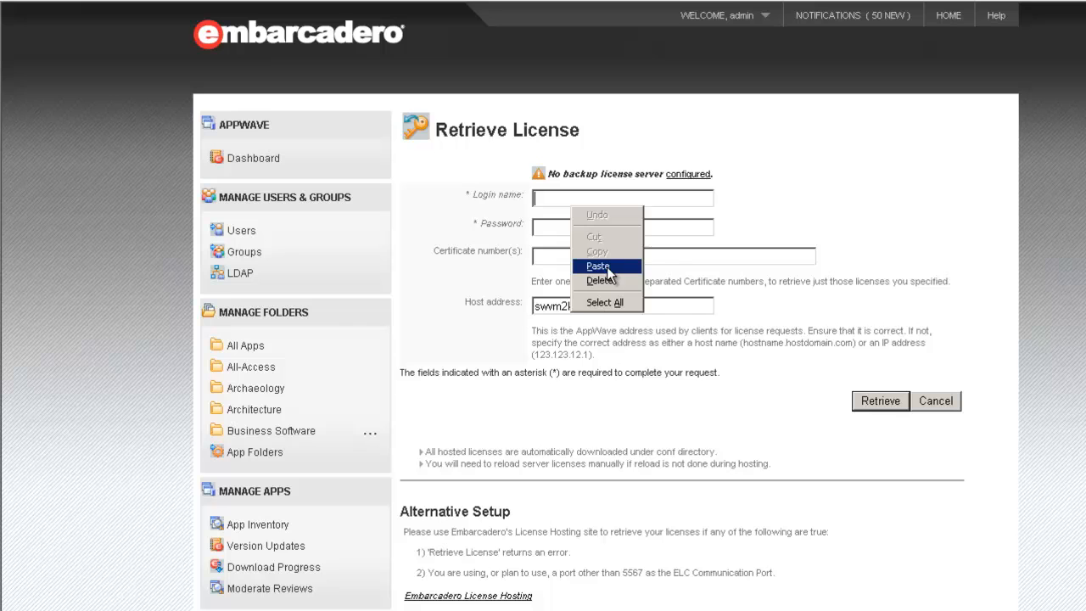
{"action": "left_click", "coordinate": [597, 265]}
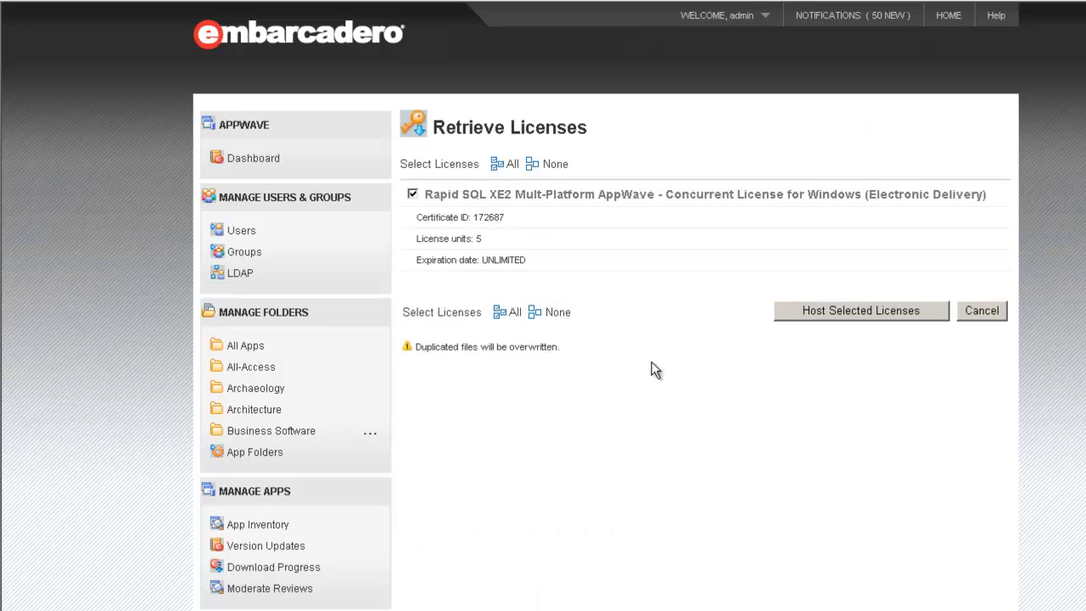
{"action": "mouse_move", "coordinate": [540, 222]}
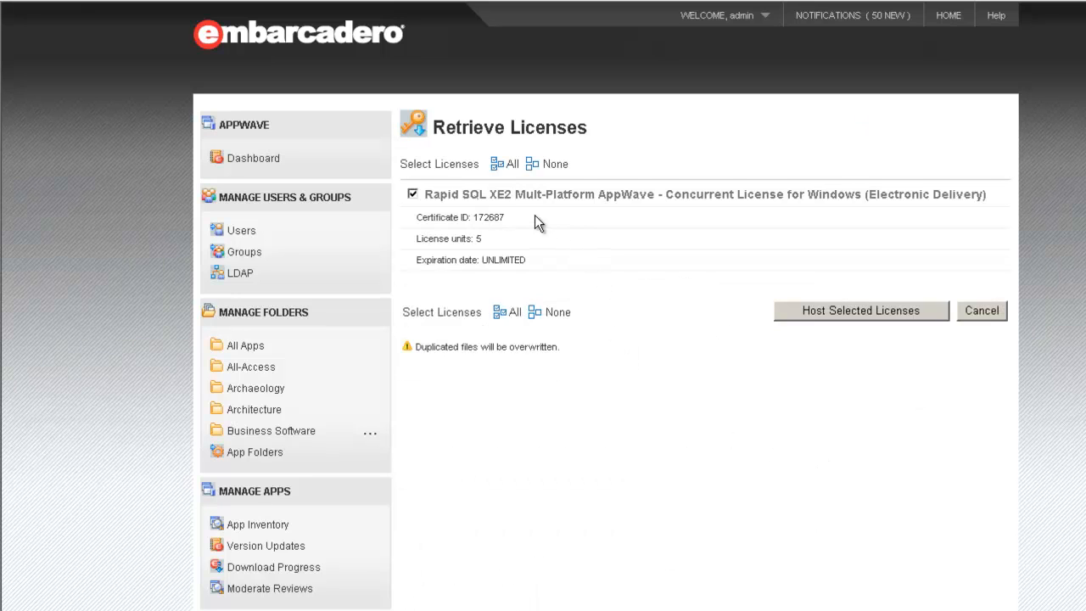
{"action": "mouse_move", "coordinate": [527, 220]}
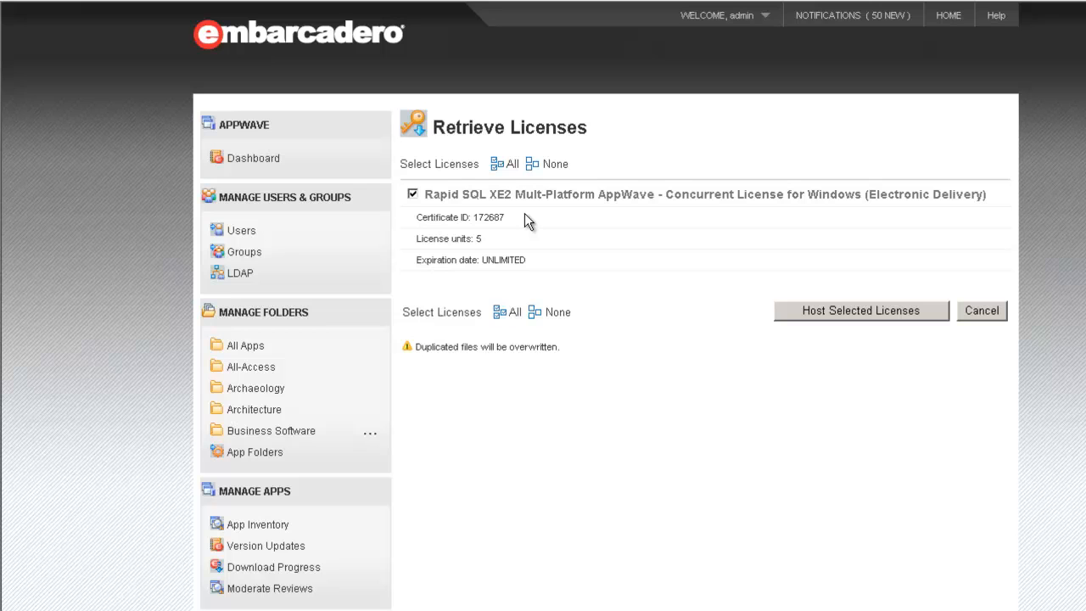
{"action": "mouse_move", "coordinate": [472, 232]}
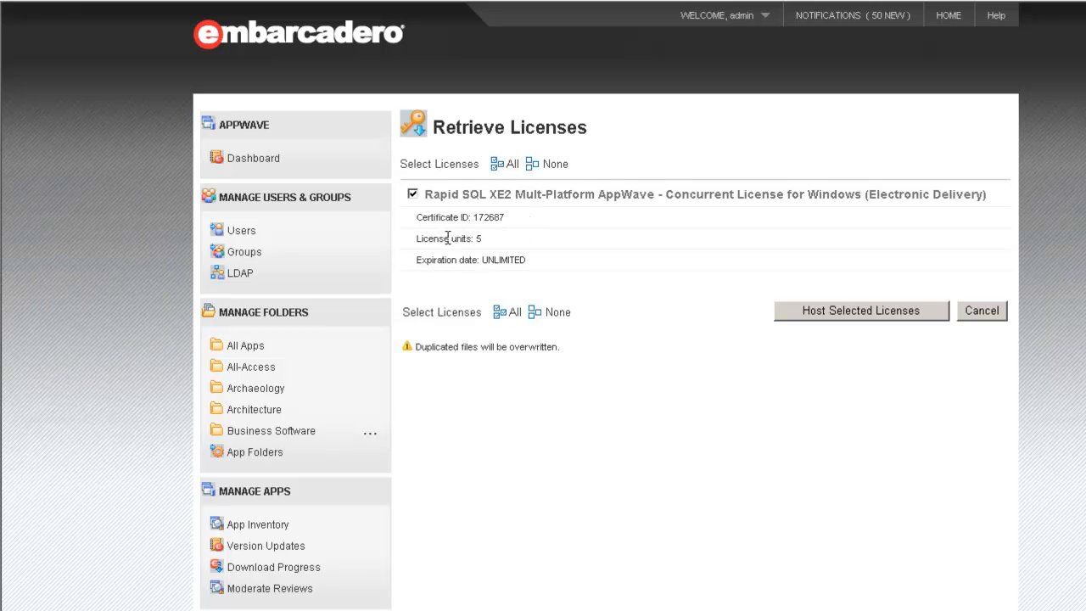
{"action": "mouse_move", "coordinate": [490, 200]}
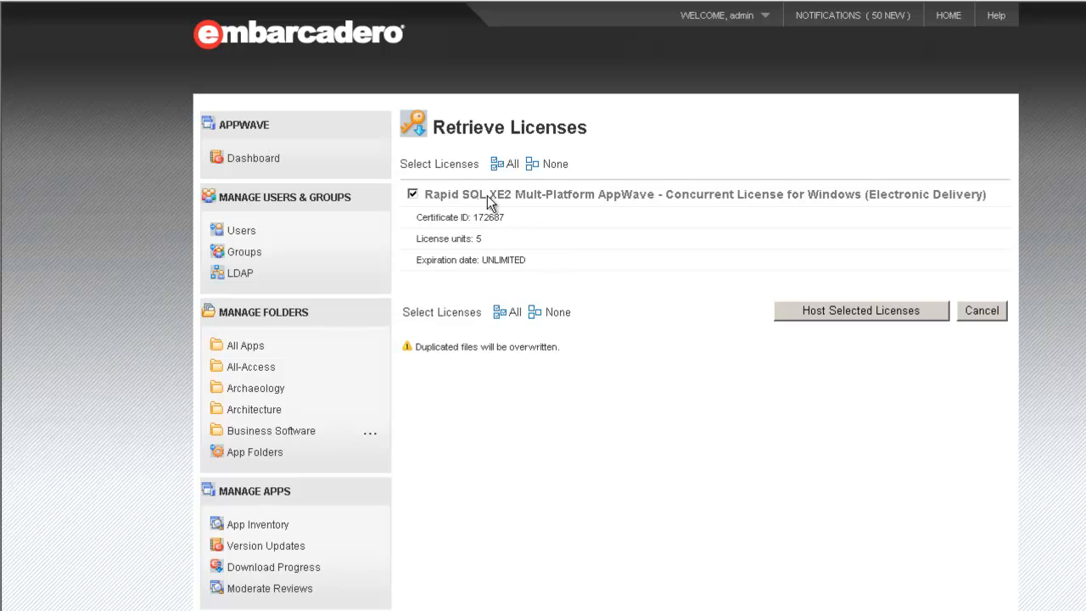
{"action": "mouse_move", "coordinate": [722, 254]}
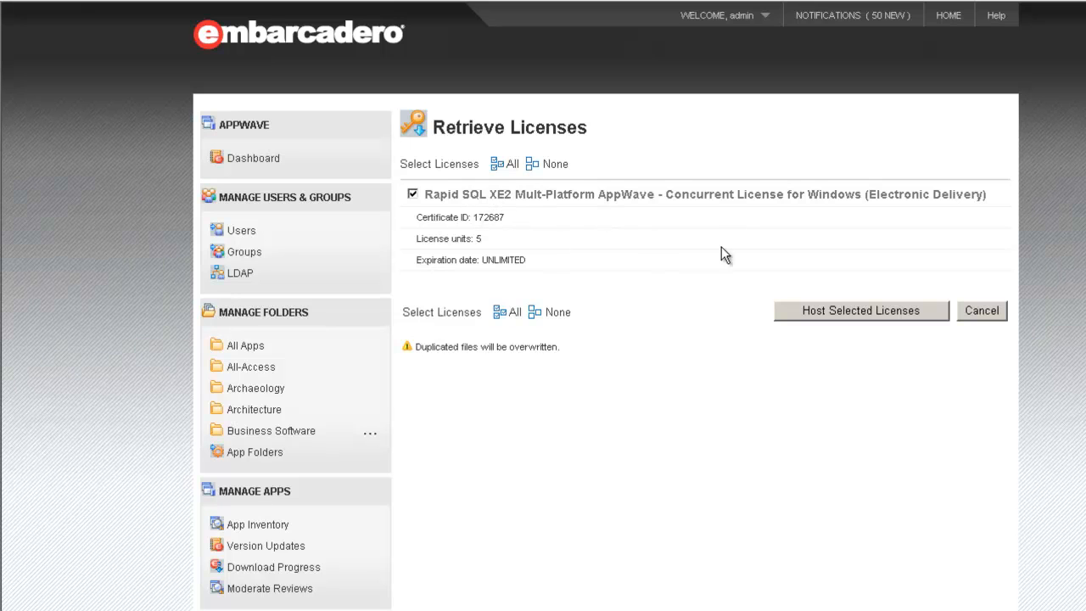
Step: Host the checked Rapid SQL XE2 concurrent license, certificate 172687
{"action": "left_click", "coordinate": [862, 309]}
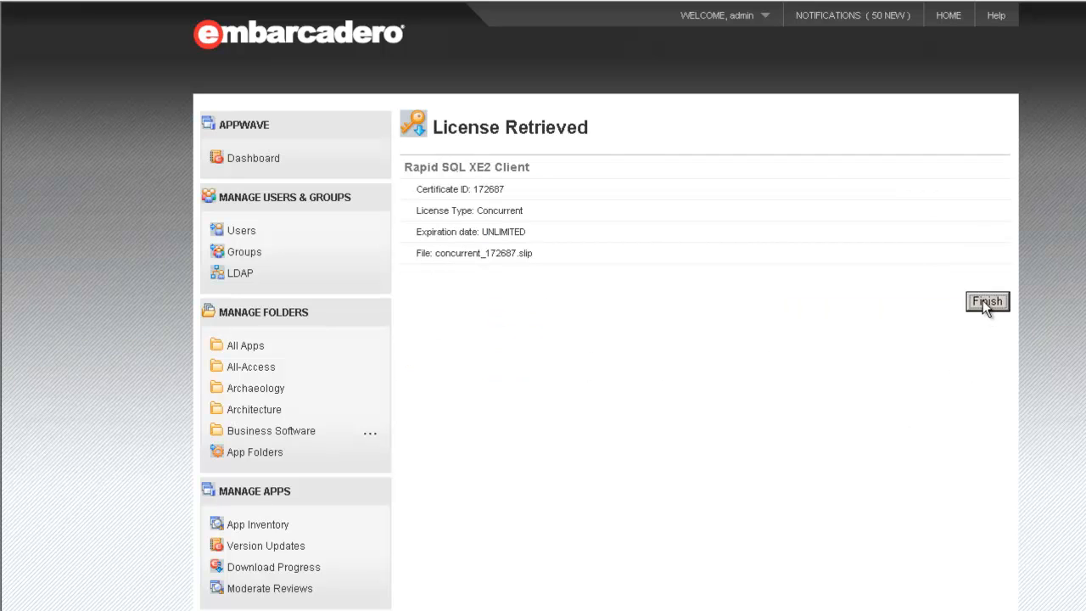
Step: Finish setup and view the Rapid SQL XE2 concurrent license in License Inventory
{"action": "left_click", "coordinate": [987, 302]}
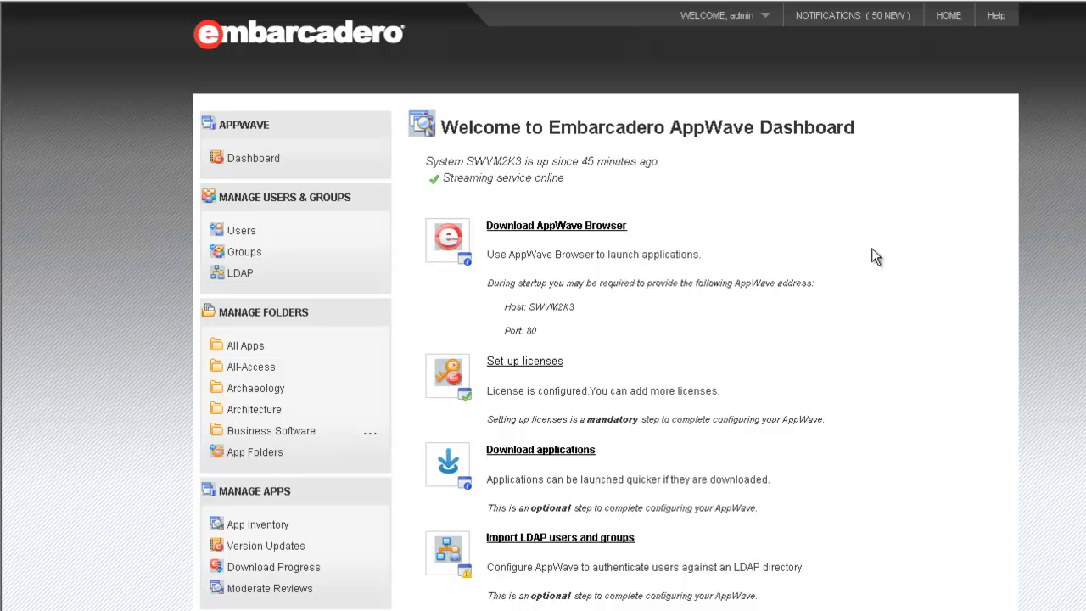
{"action": "mouse_move", "coordinate": [761, 224]}
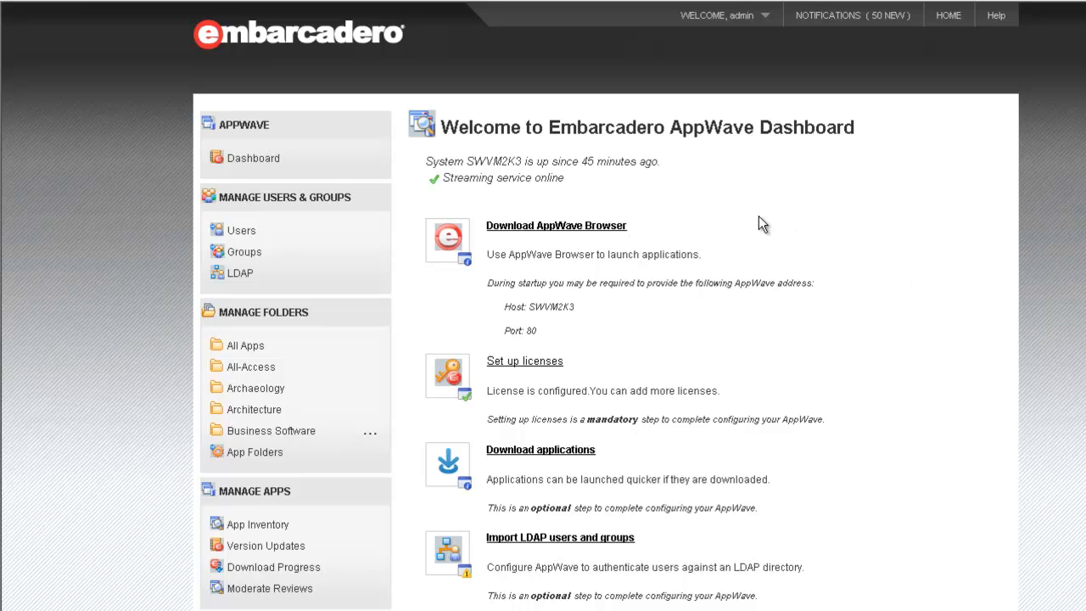
{"action": "mouse_move", "coordinate": [750, 217]}
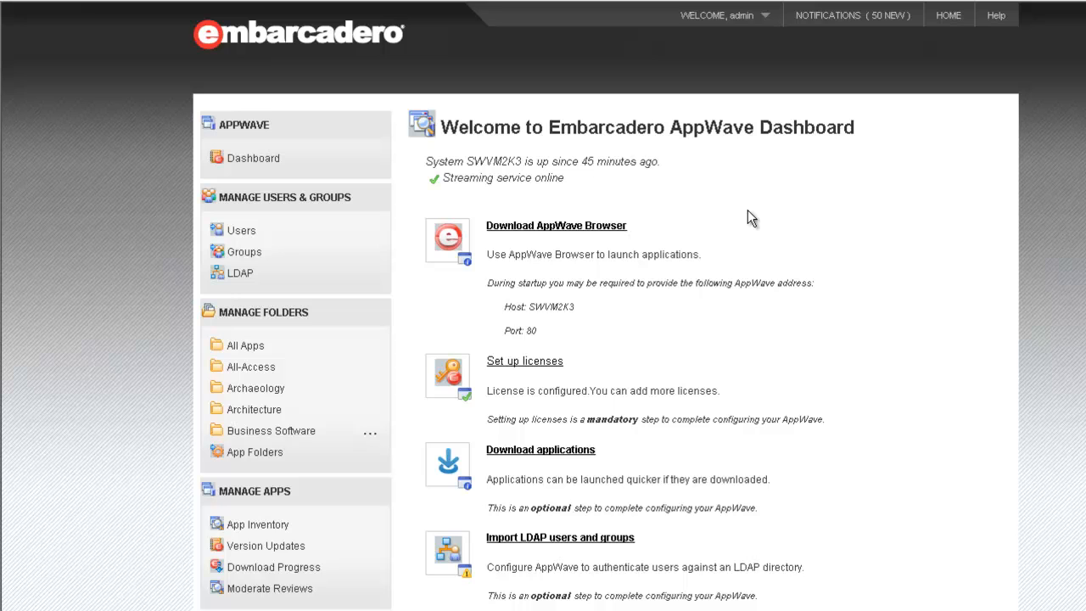
{"action": "mouse_move", "coordinate": [464, 485]}
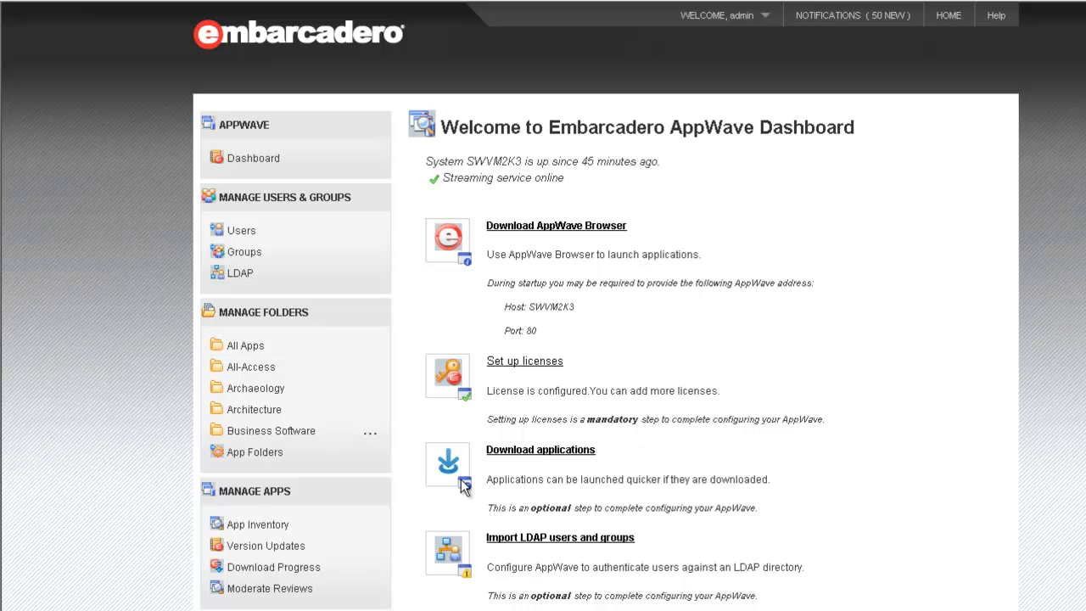
{"action": "scroll", "scroll_direction": "down", "scroll_amount": 3}
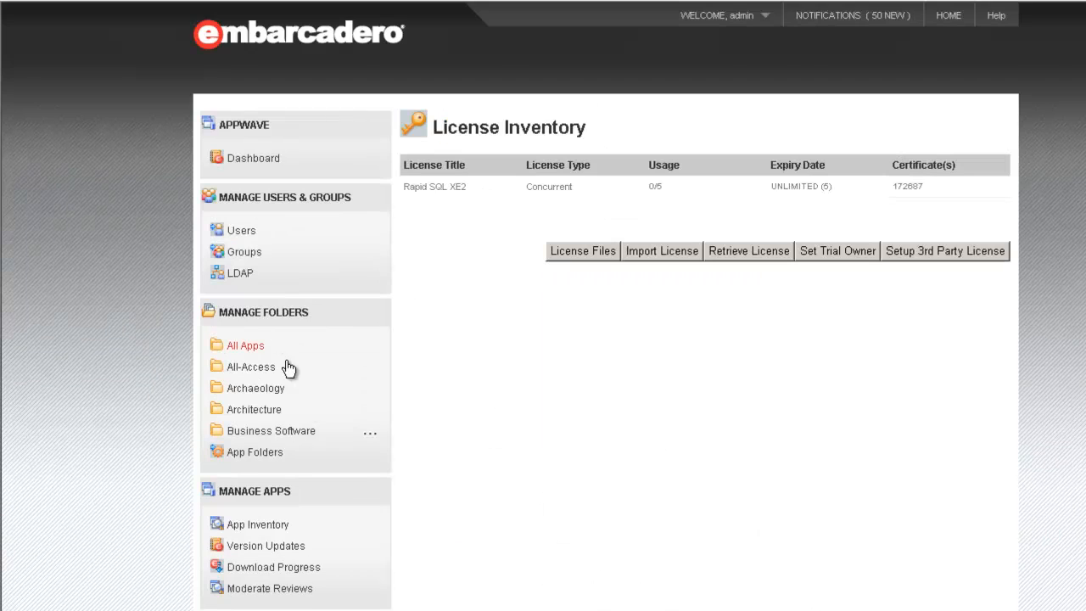
{"action": "mouse_move", "coordinate": [428, 203]}
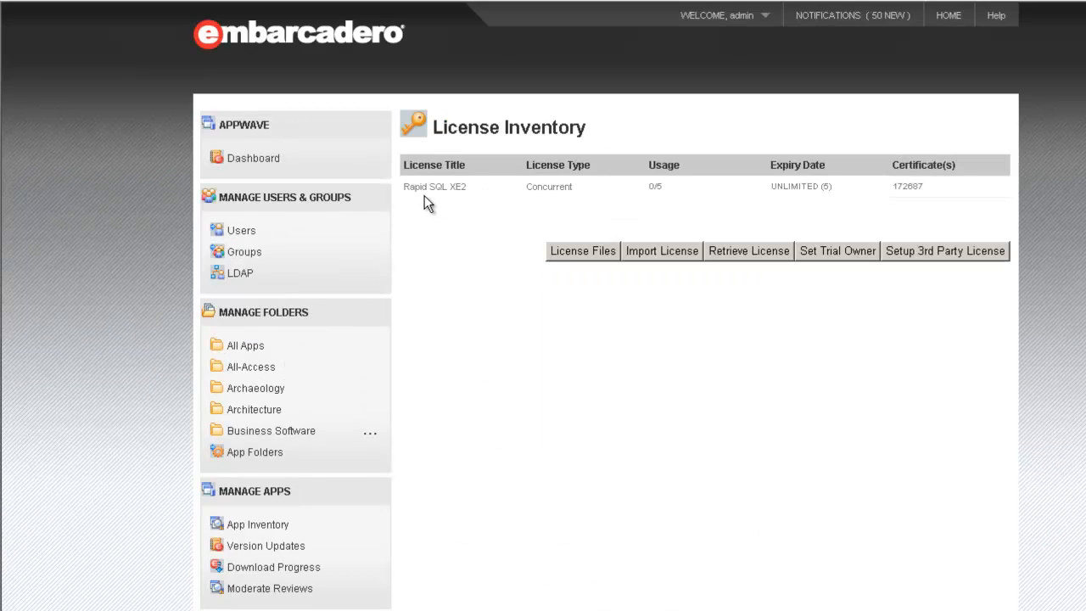
{"action": "mouse_move", "coordinate": [427, 190]}
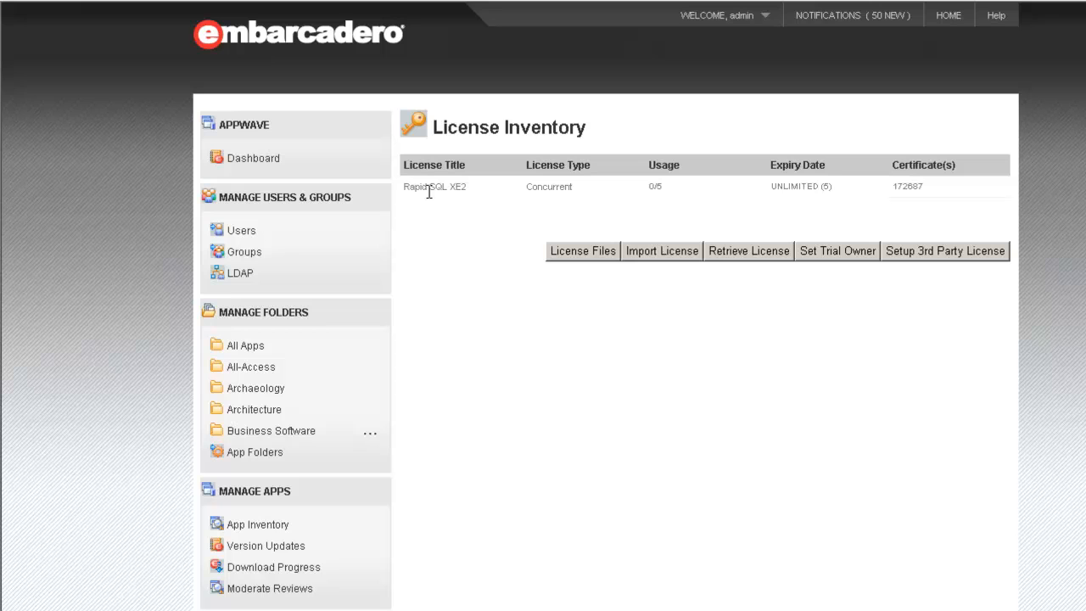
{"action": "mouse_move", "coordinate": [455, 205]}
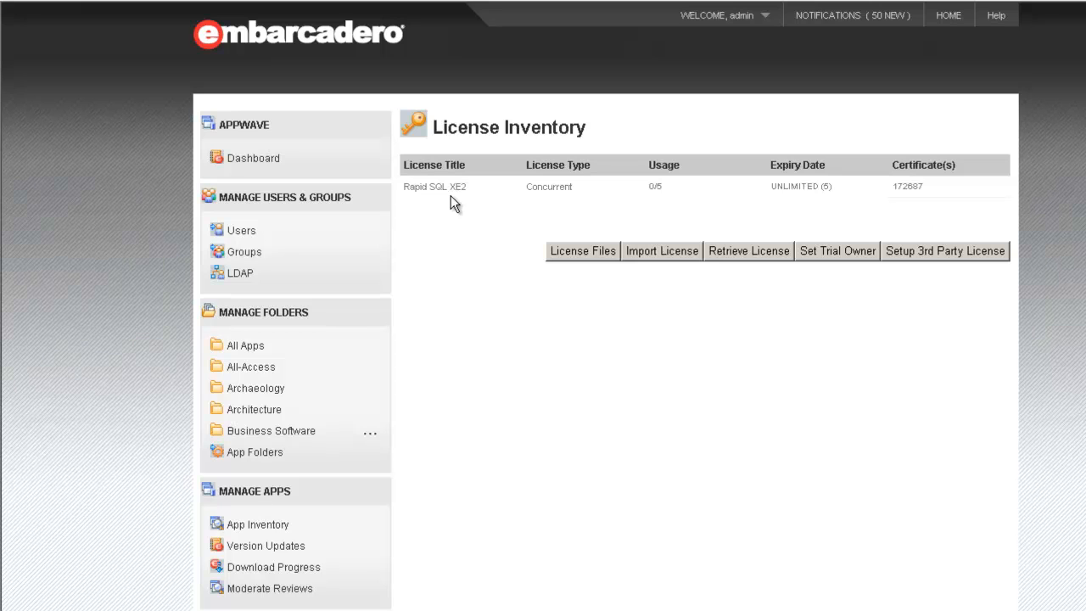
{"action": "mouse_move", "coordinate": [451, 223]}
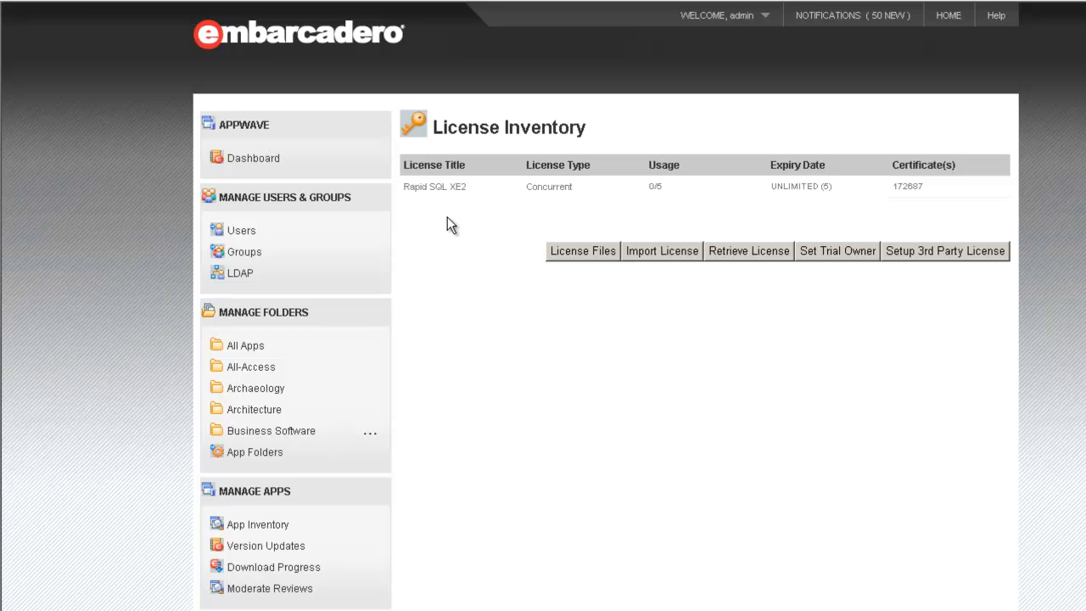
{"action": "mouse_move", "coordinate": [464, 207]}
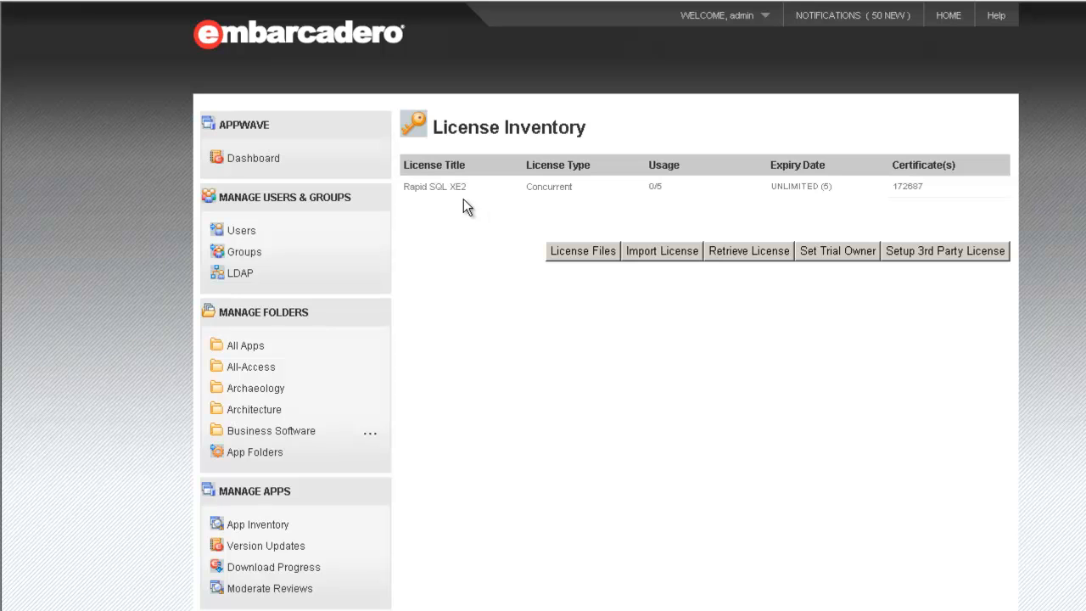
{"action": "mouse_move", "coordinate": [508, 204]}
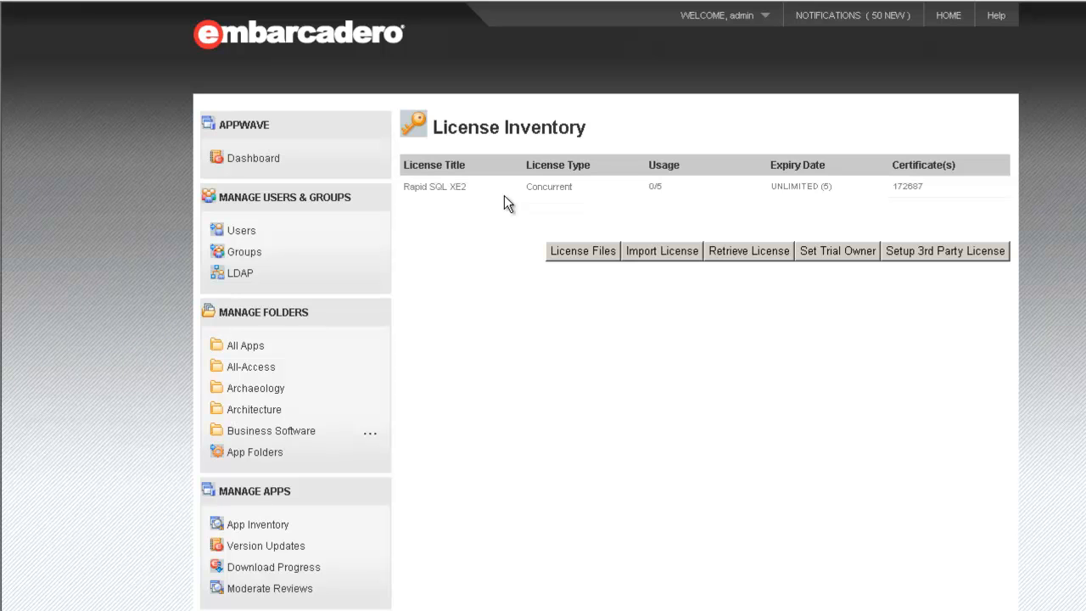